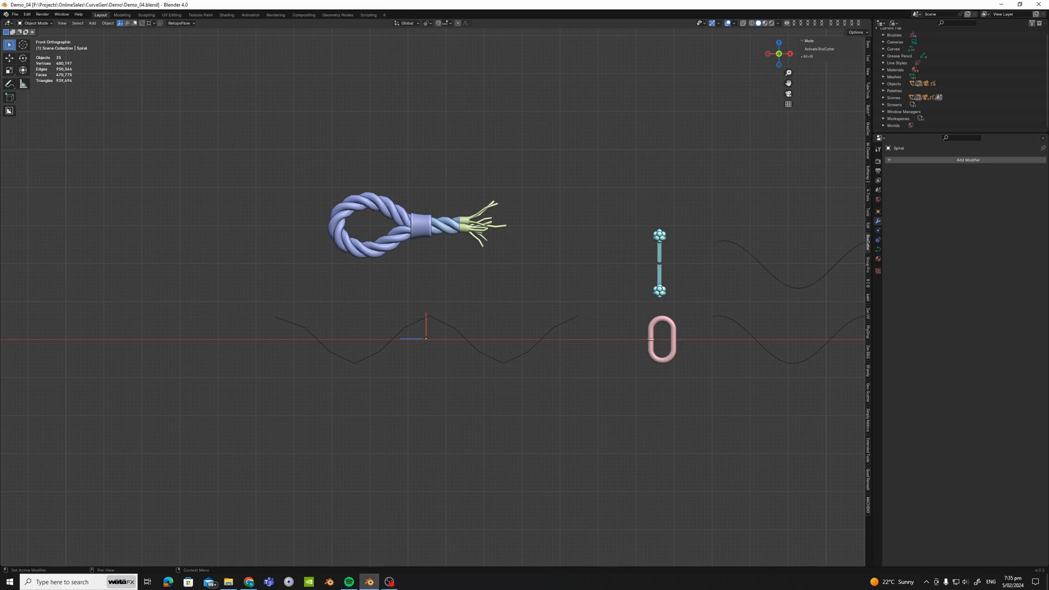
{"action": "mouse_move", "coordinate": [441, 232]}
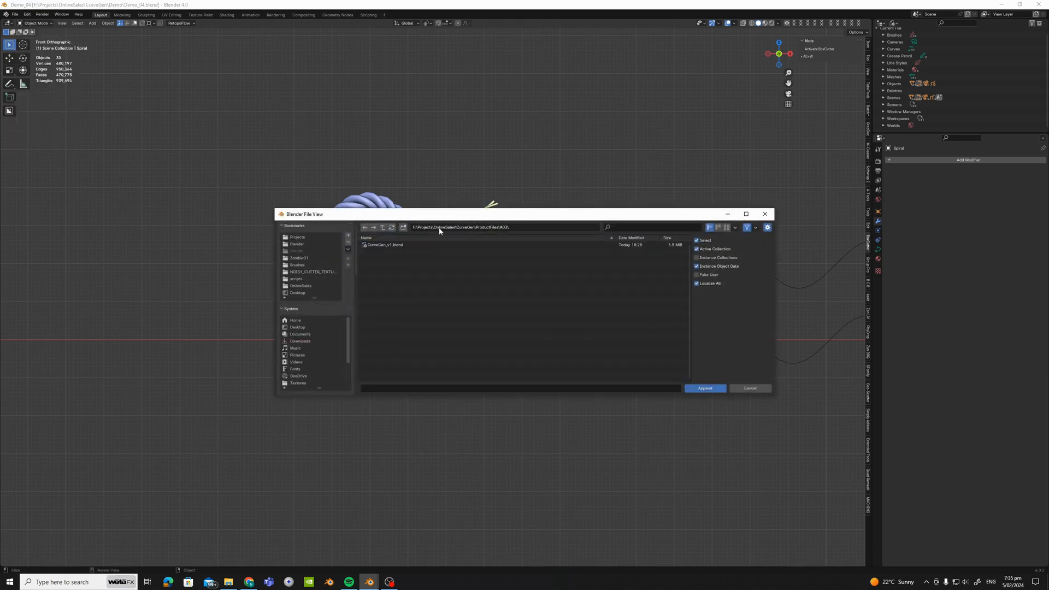
Append the CurveGen node group from CurveGen_v1.blend's NodeTree folder
{"action": "double_click", "coordinate": [385, 244]}
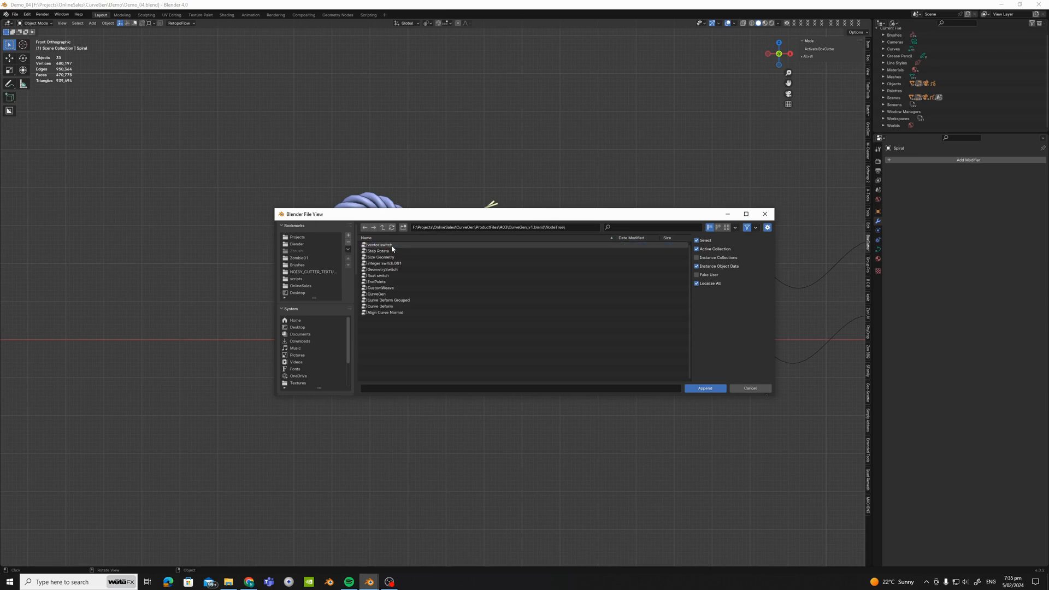
{"action": "left_click", "coordinate": [377, 294]}
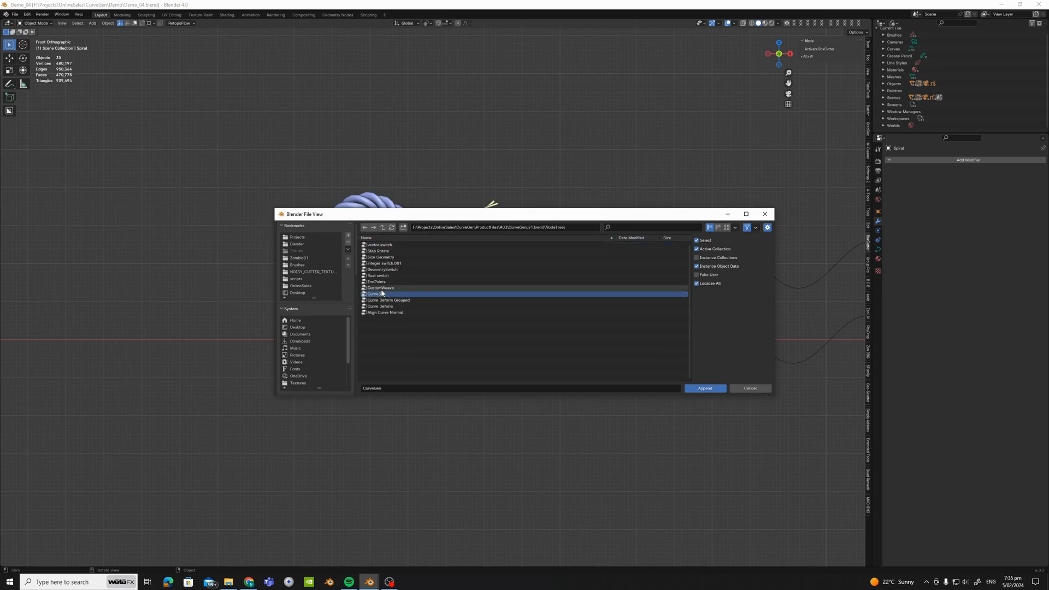
{"action": "left_click", "coordinate": [705, 389]}
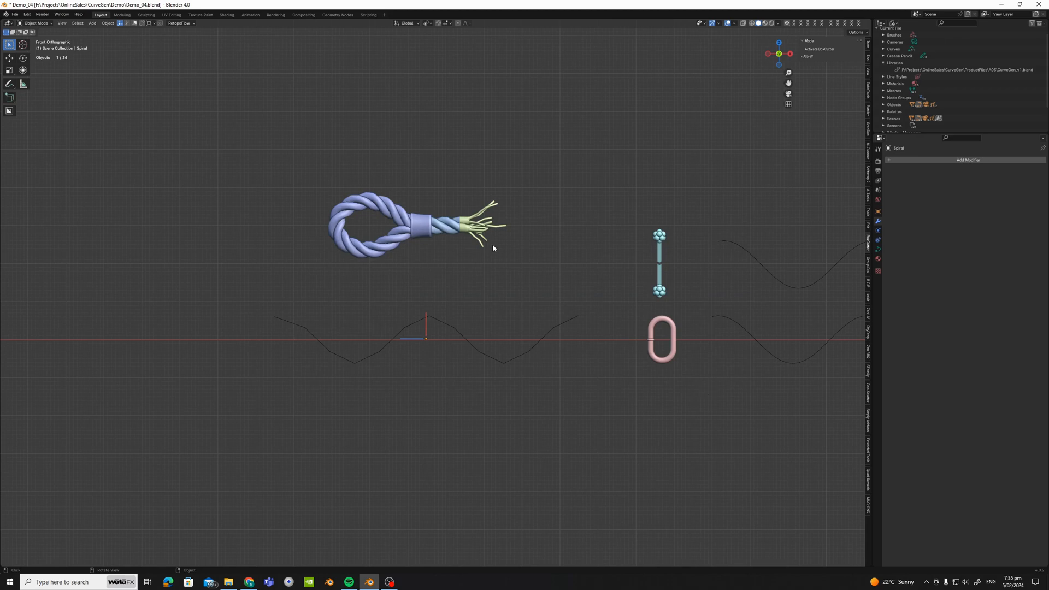
Add a Geometry Nodes modifier using CurveGen to the twisted rope piece
{"action": "left_click", "coordinate": [429, 224]}
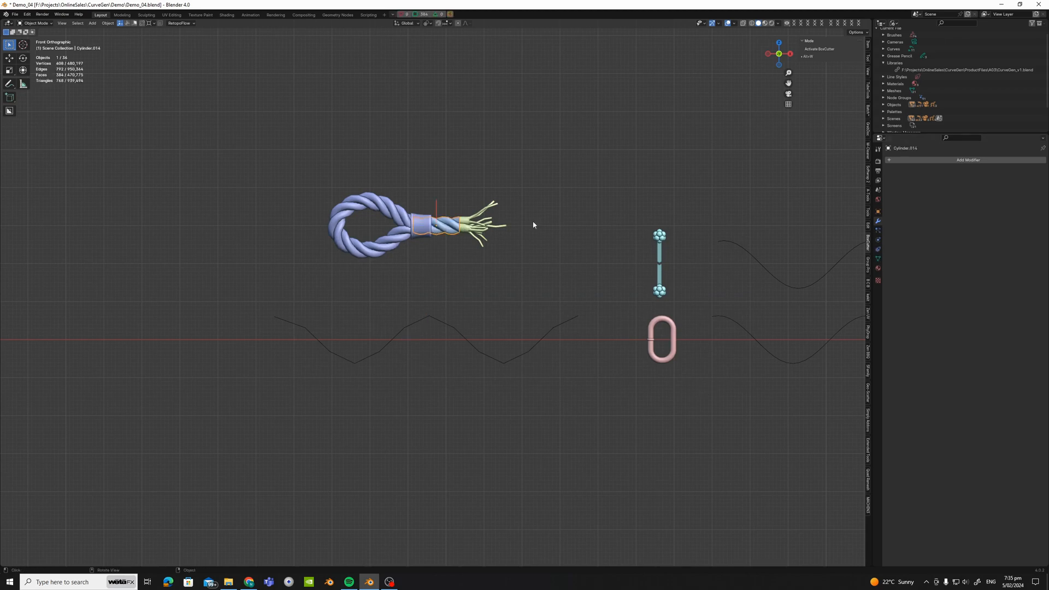
{"action": "left_click", "coordinate": [968, 159]}
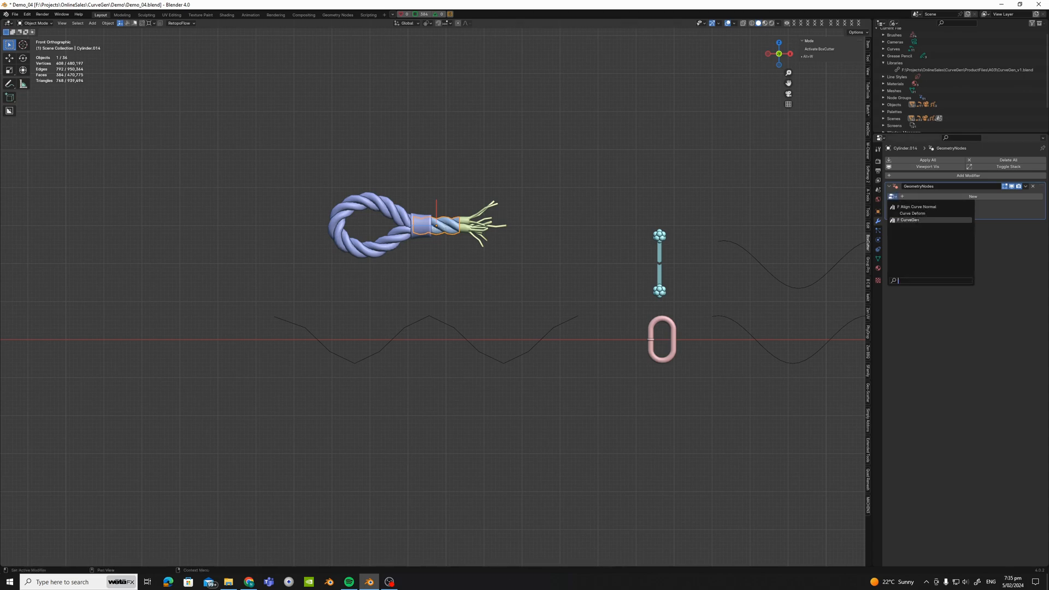
{"action": "left_click", "coordinate": [910, 220]}
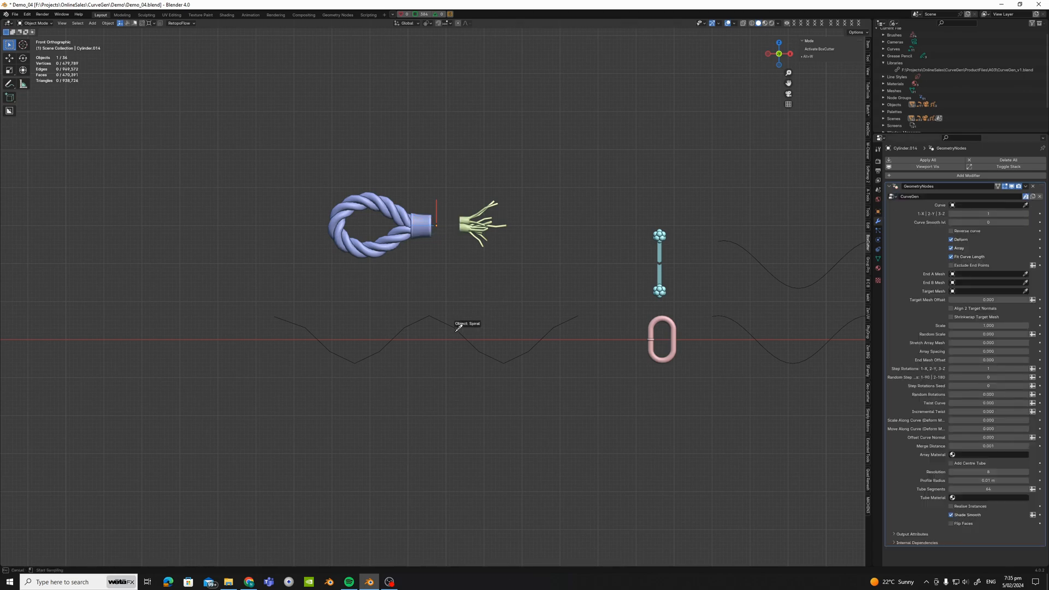
Set the Spiral curve as the rope path and adjust the step value
{"action": "left_click", "coordinate": [984, 205]}
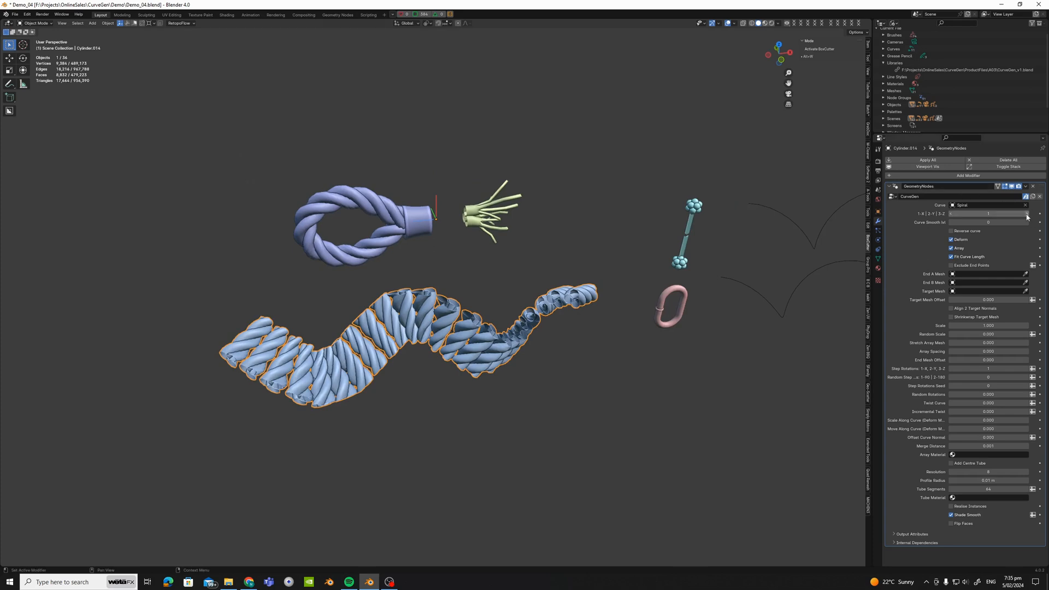
{"action": "left_click", "coordinate": [989, 213]}
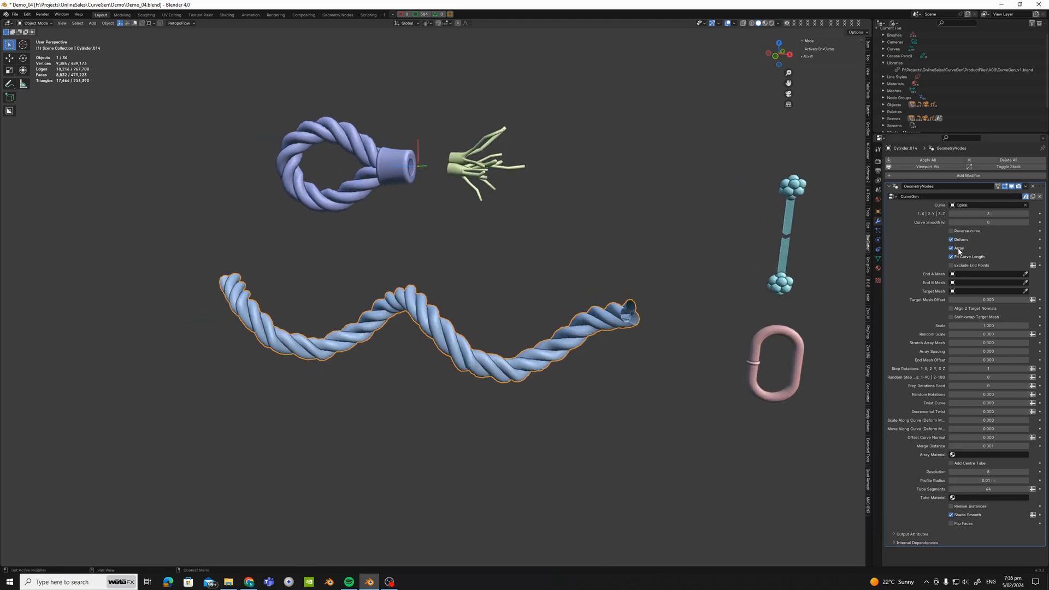
{"action": "mouse_move", "coordinate": [958, 248]}
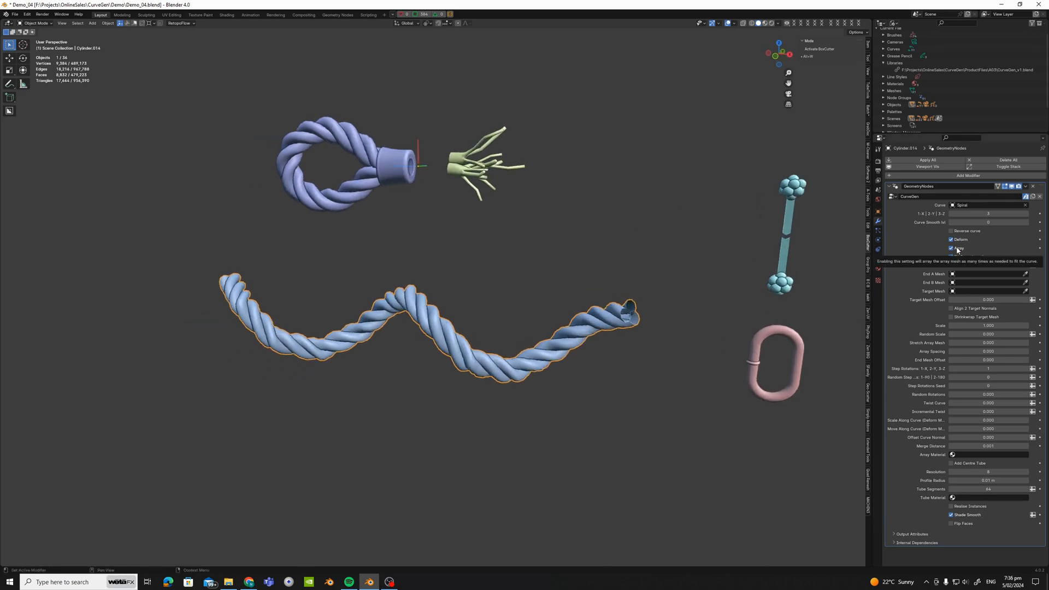
Turn off Array and Fit Curve Length in the CurveGen modifier
{"action": "left_click", "coordinate": [951, 249]}
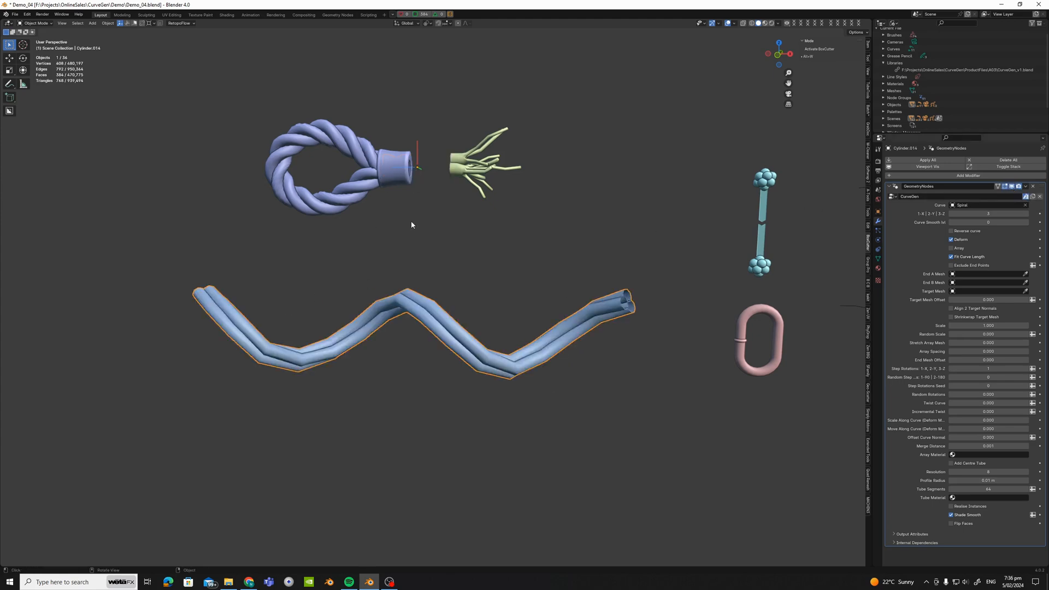
{"action": "mouse_move", "coordinate": [635, 242]}
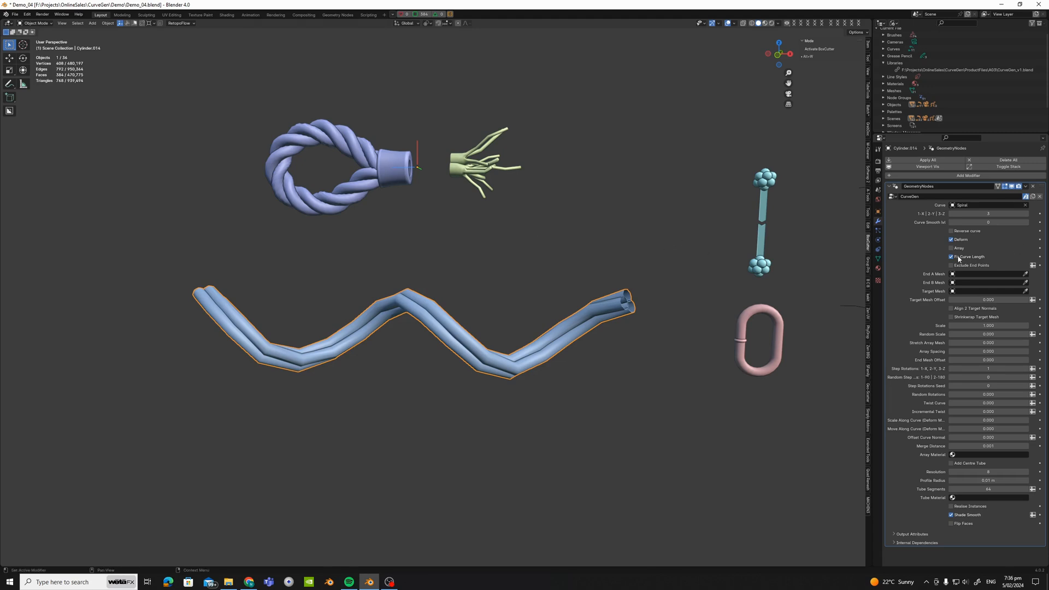
{"action": "left_click", "coordinate": [952, 256]}
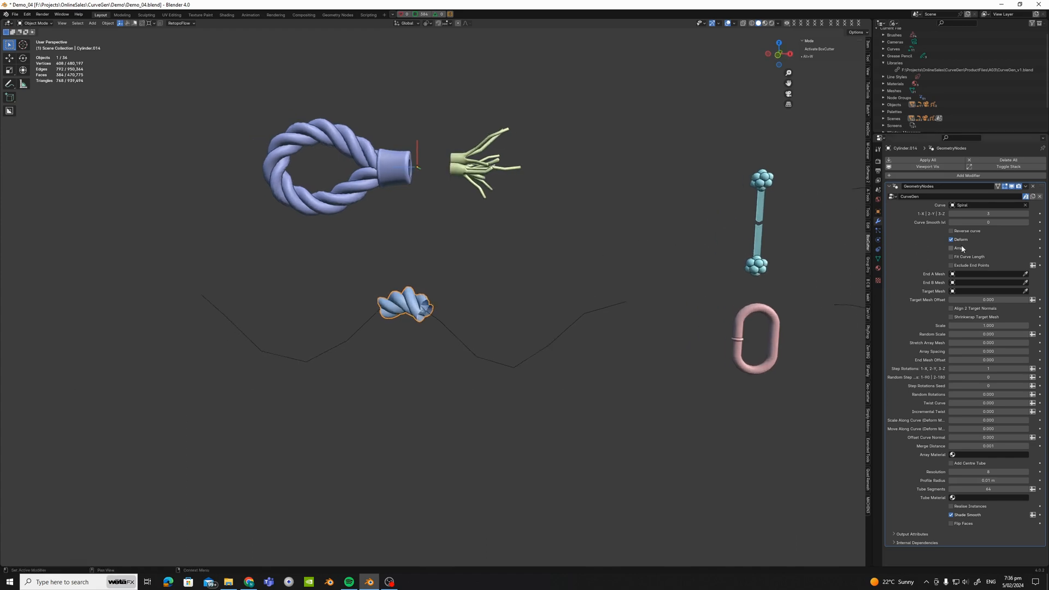
{"action": "mouse_move", "coordinate": [960, 248]}
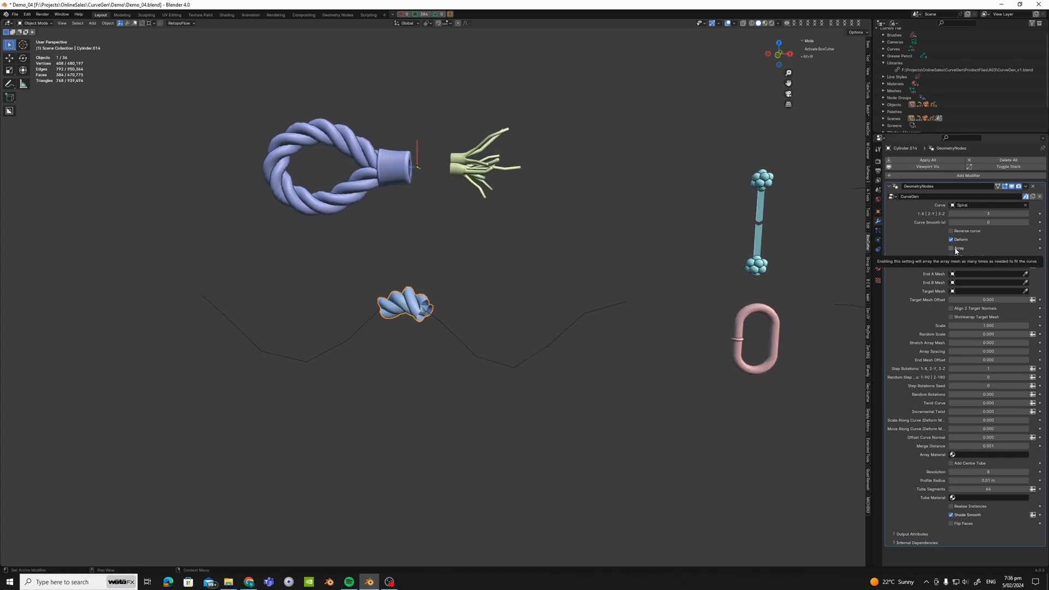
Re-enable Array so the rope repeats along the Spiral curve again
{"action": "left_click", "coordinate": [951, 248]}
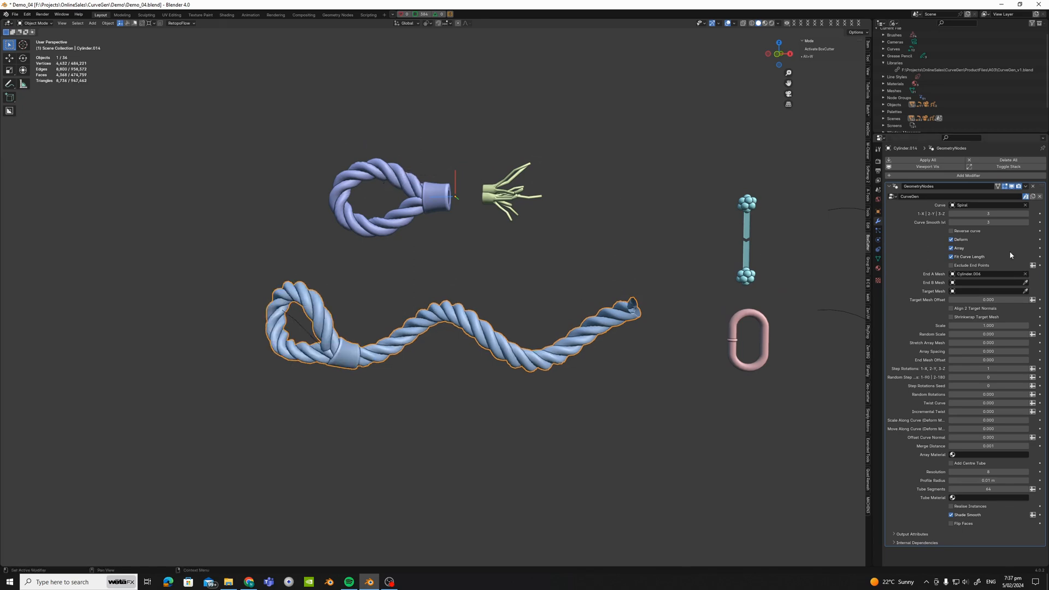
Set End B Mesh to Cylinder.002, the frayed strands piece
{"action": "left_click", "coordinate": [988, 283]}
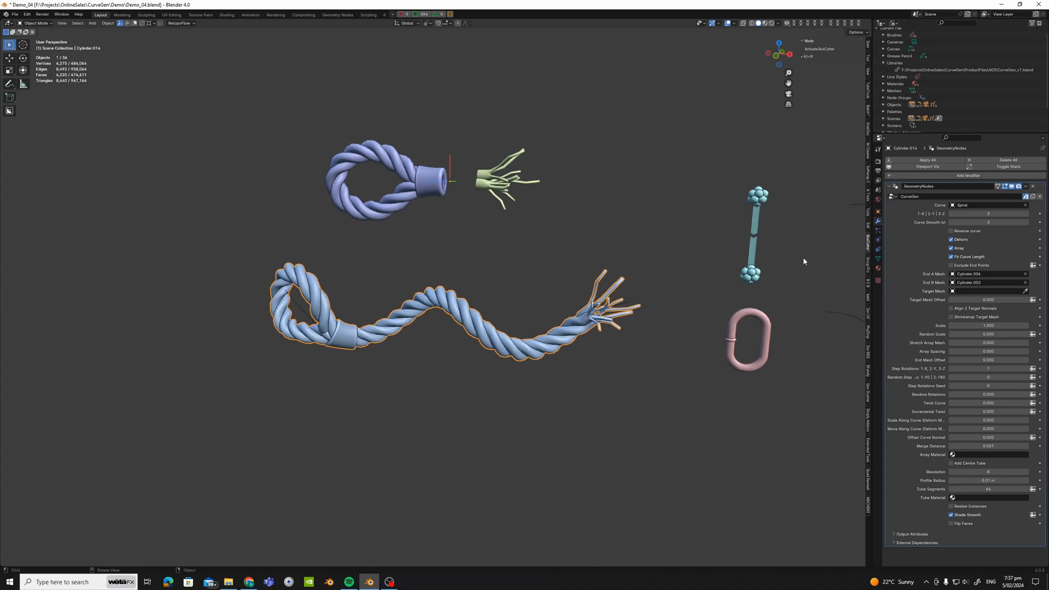
Scale the rope object down to 0.667
{"action": "key", "text": "s"}
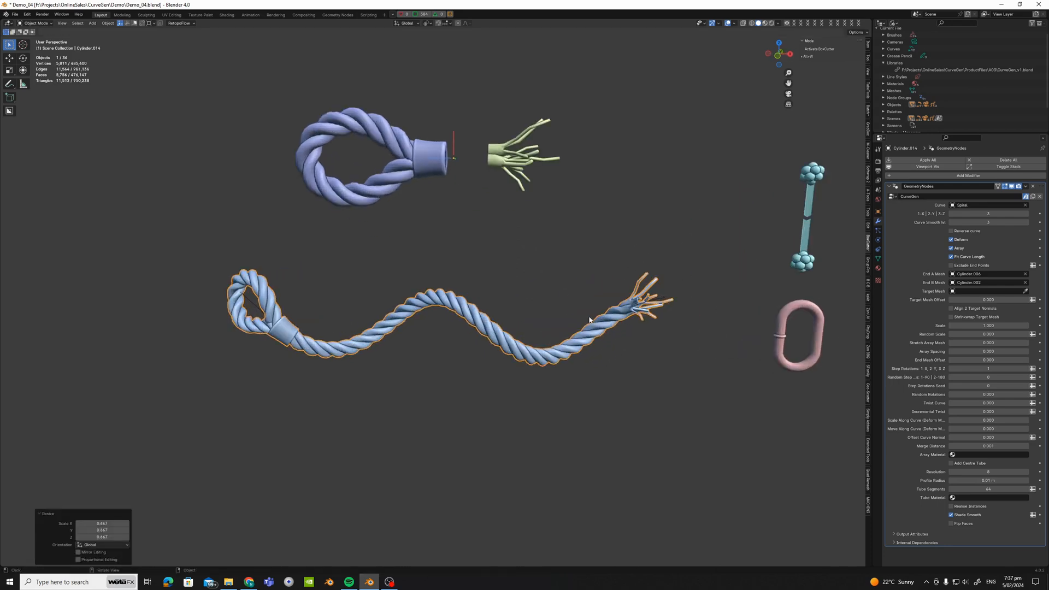
{"action": "mouse_move", "coordinate": [683, 274]}
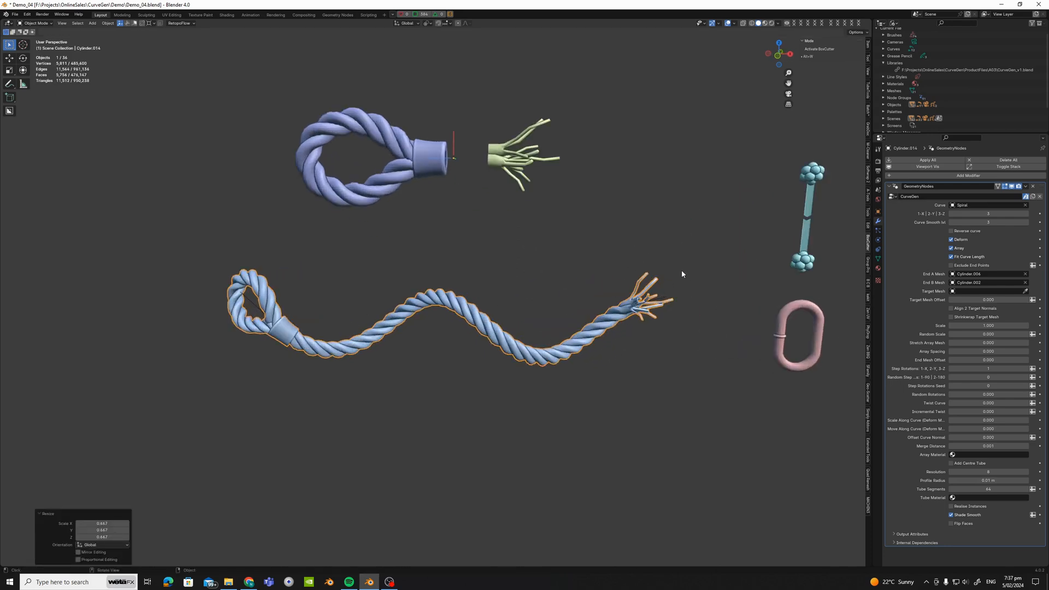
{"action": "key", "text": "s"}
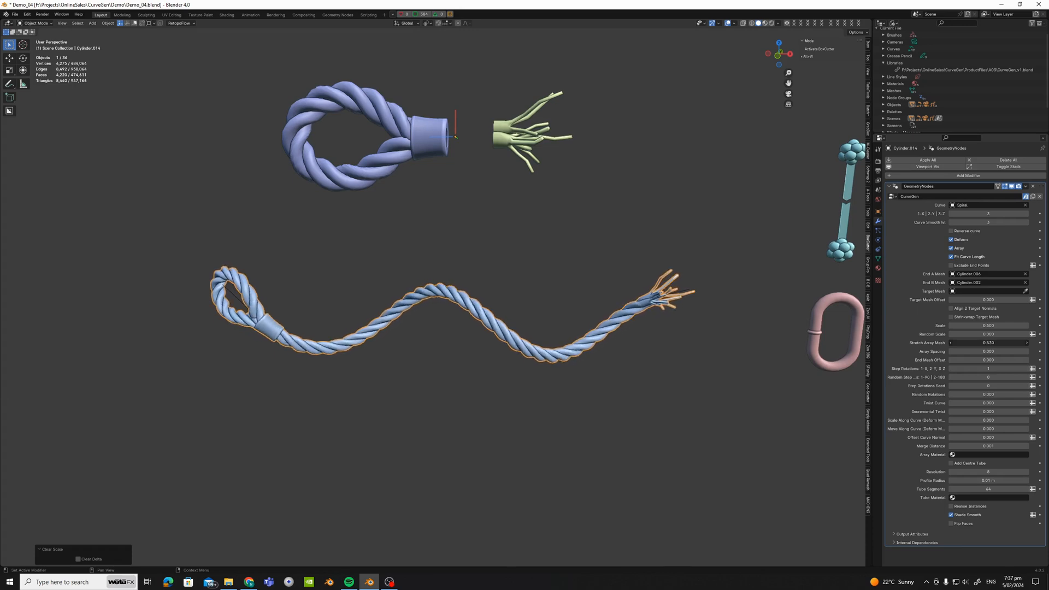
Adjust the Stretch Array Mesh value in the CurveGen modifier
{"action": "left_click", "coordinate": [989, 343]}
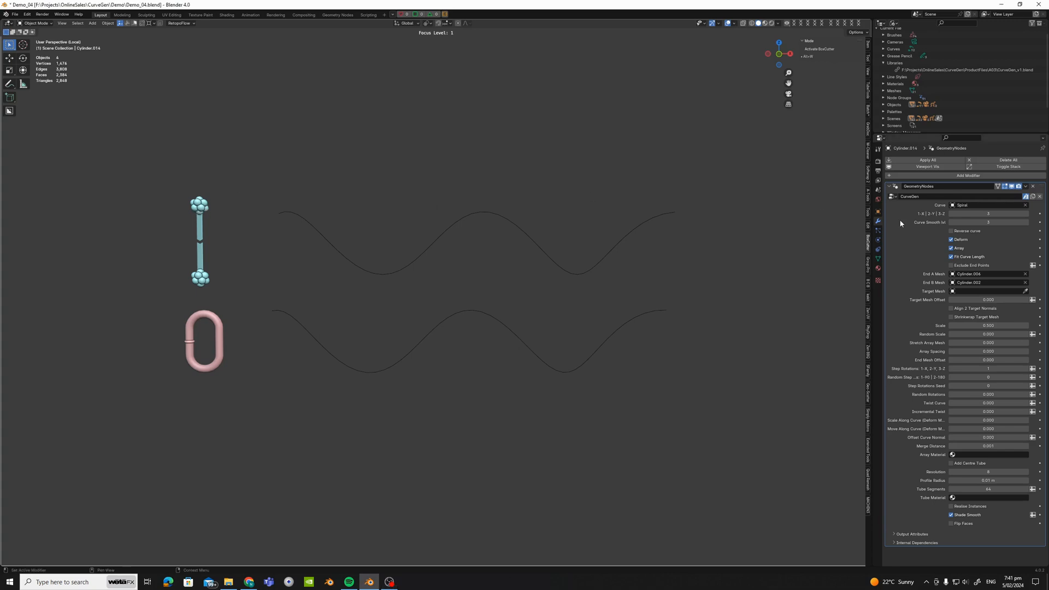
{"action": "mouse_move", "coordinate": [957, 240]}
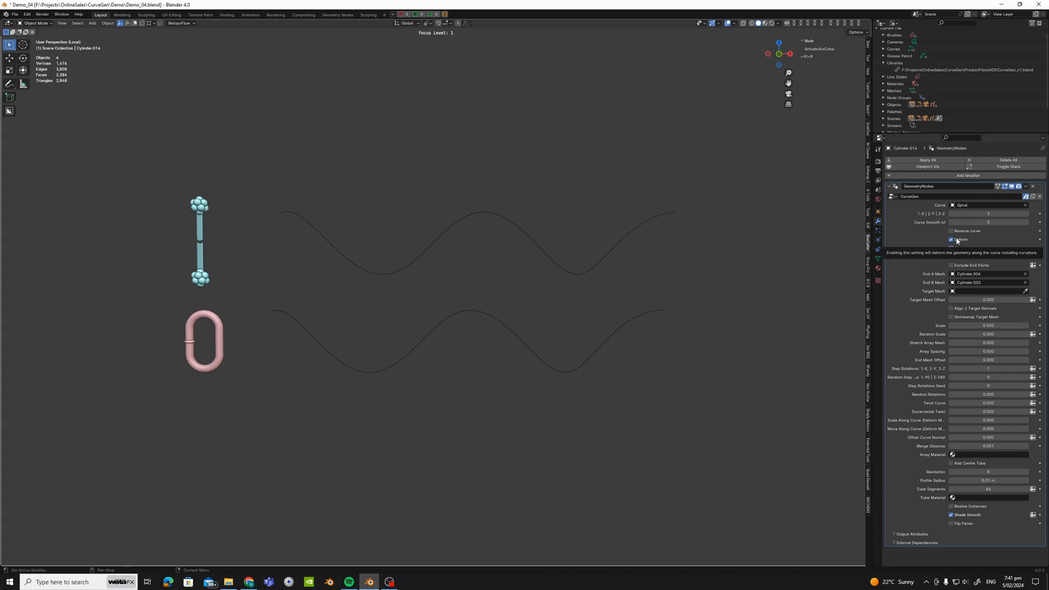
Assign the CurveGen node group to the pink chain link and uncheck Deform
{"action": "left_click", "coordinate": [951, 239]}
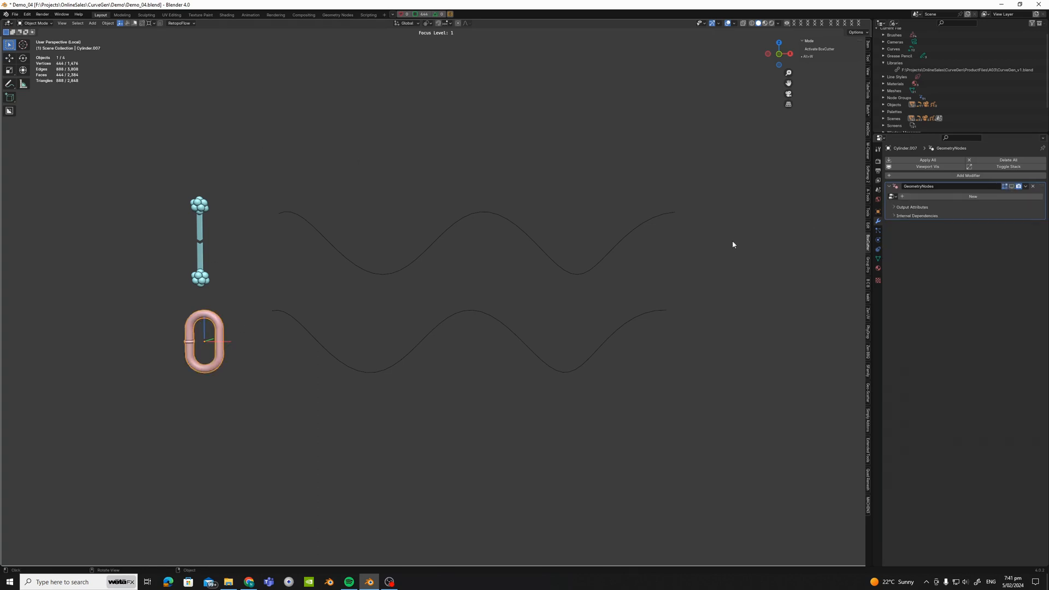
{"action": "left_click", "coordinate": [972, 197]}
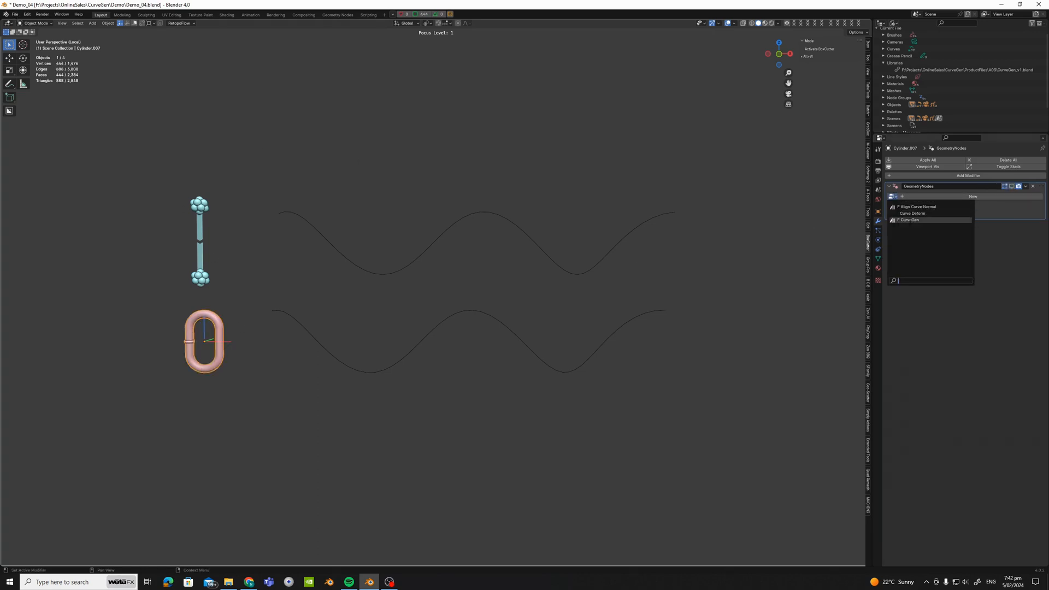
{"action": "left_click", "coordinate": [910, 220]}
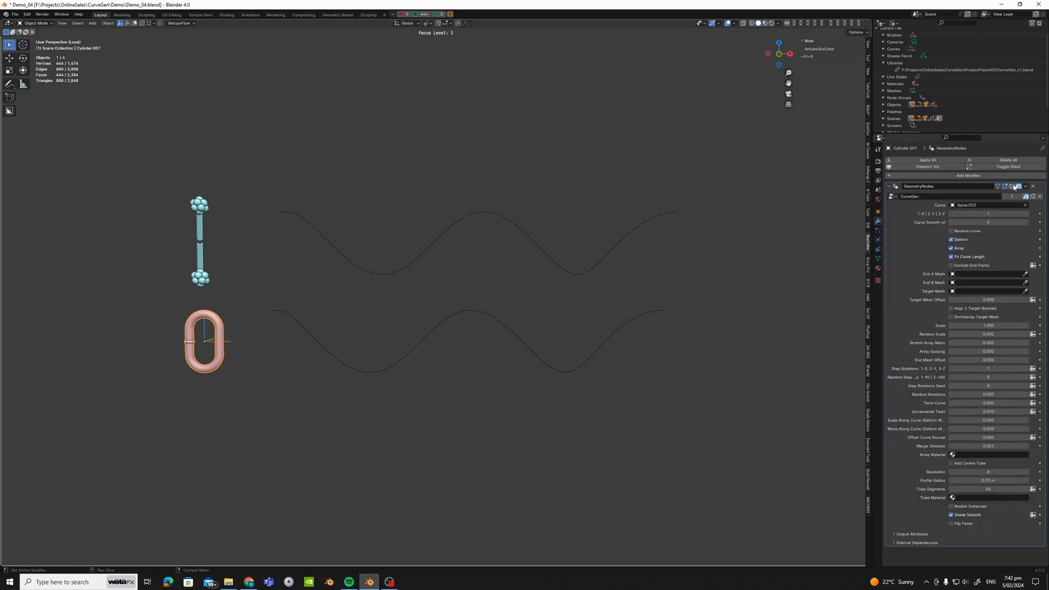
{"action": "left_click", "coordinate": [1017, 186]}
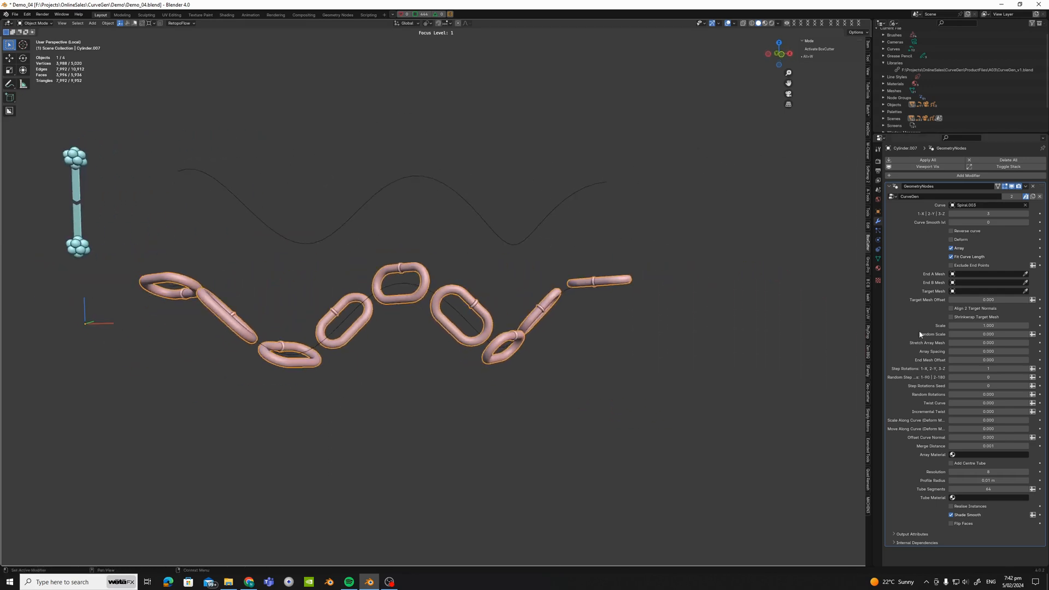
Scale the selected pink chain link
{"action": "key", "text": "s"}
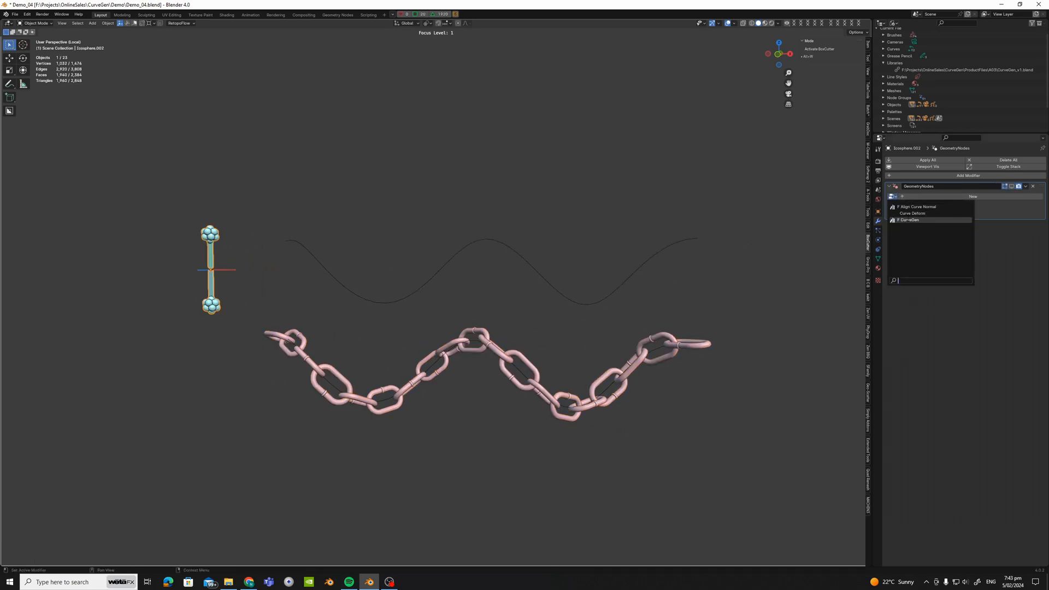
Assign CurveGen to the blue bead piece, set Curve to the upper wavy curve, and toggle Deform
{"action": "left_click", "coordinate": [911, 220]}
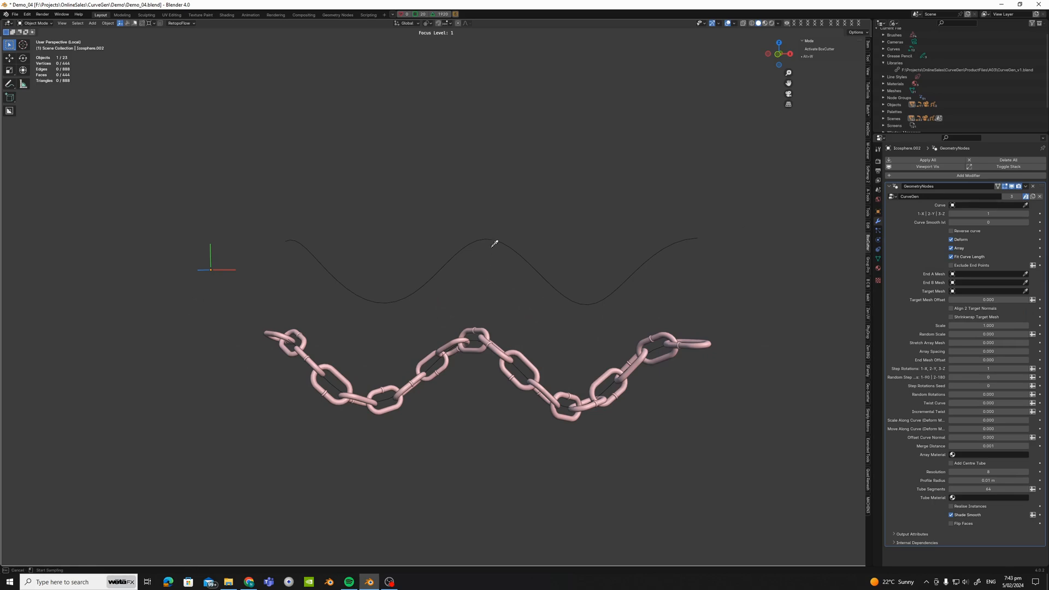
{"action": "left_click", "coordinate": [989, 205]}
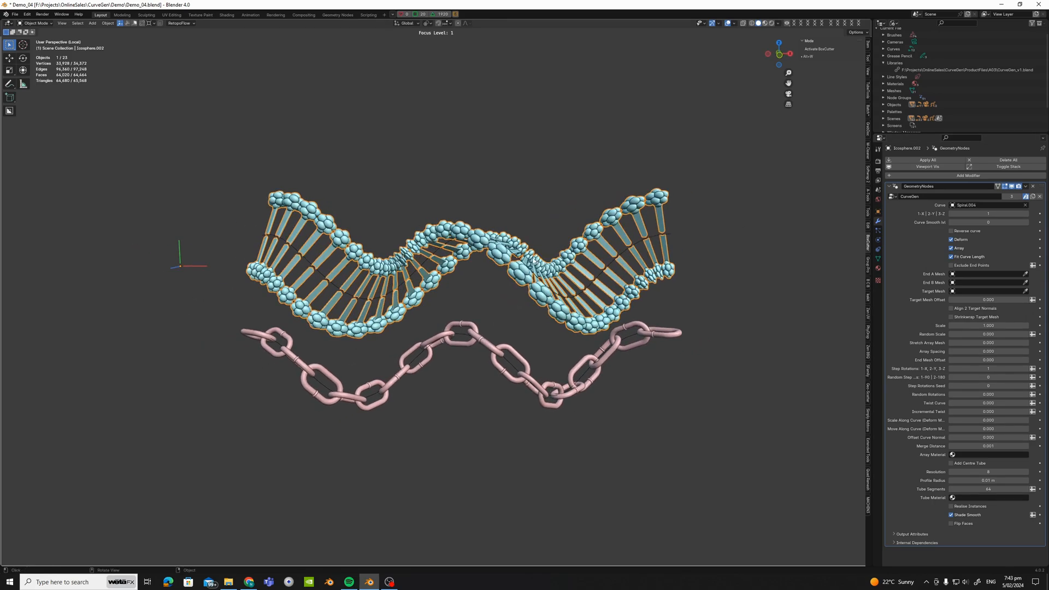
{"action": "mouse_move", "coordinate": [955, 238]}
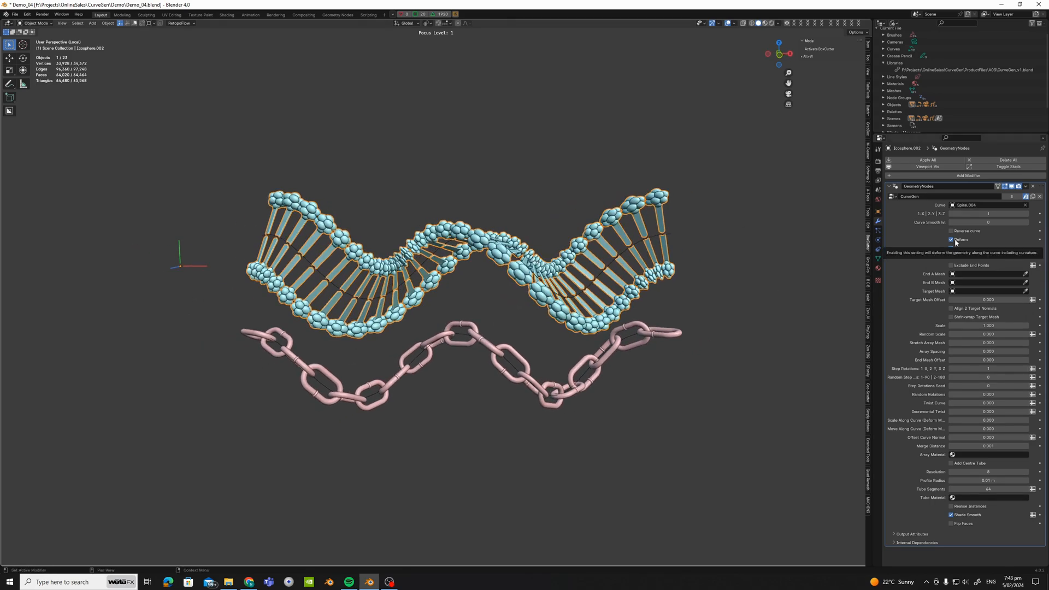
{"action": "left_click", "coordinate": [951, 240]}
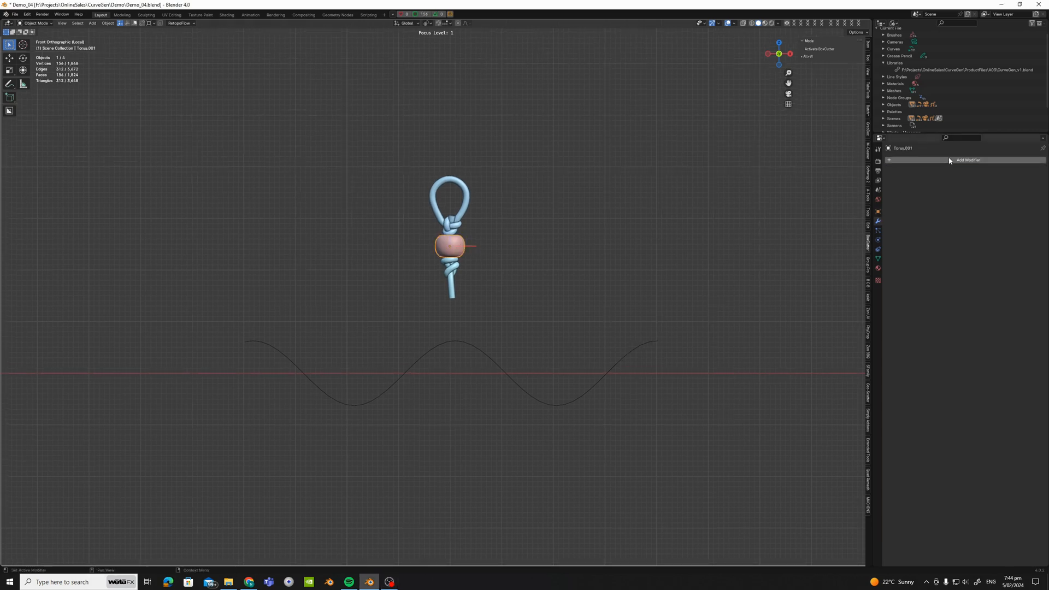
Add a CurveGen modifier to Torus.001 and toggle Exclude End Points
{"action": "left_click", "coordinate": [969, 160]}
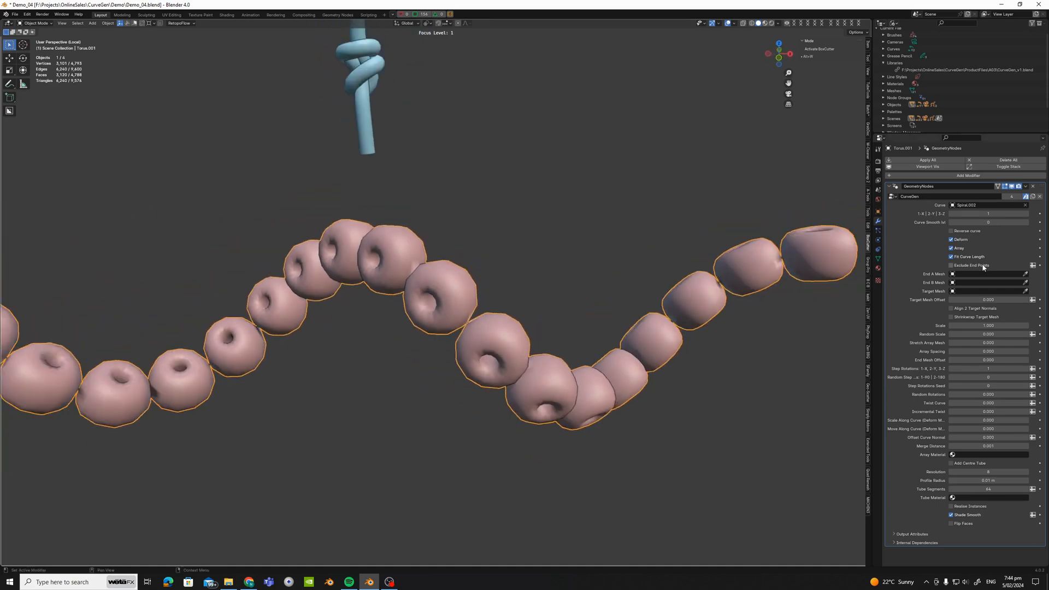
{"action": "left_click", "coordinate": [952, 240]}
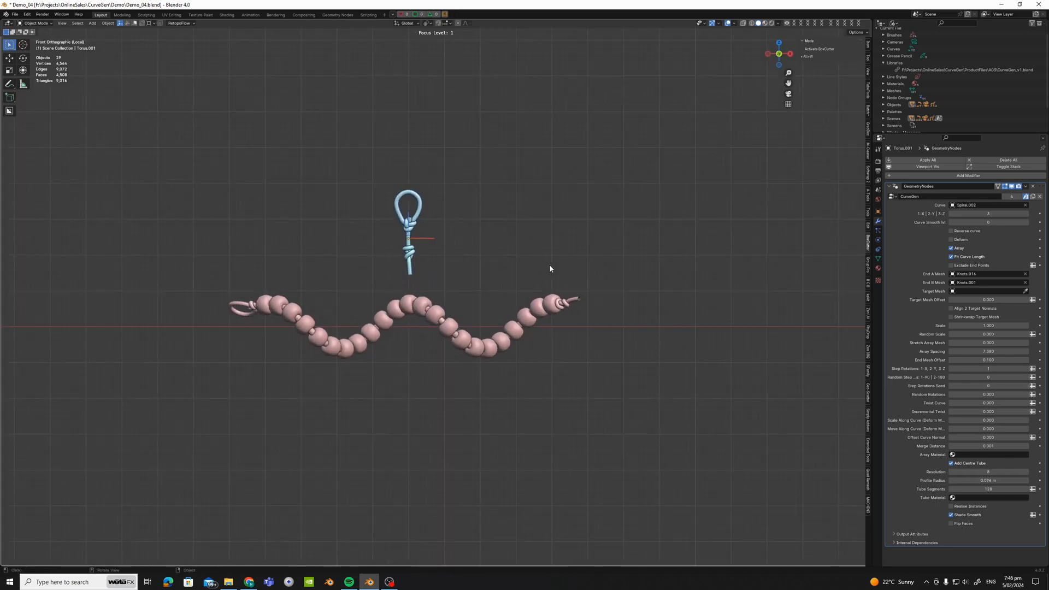
{"action": "mouse_move", "coordinate": [593, 284]}
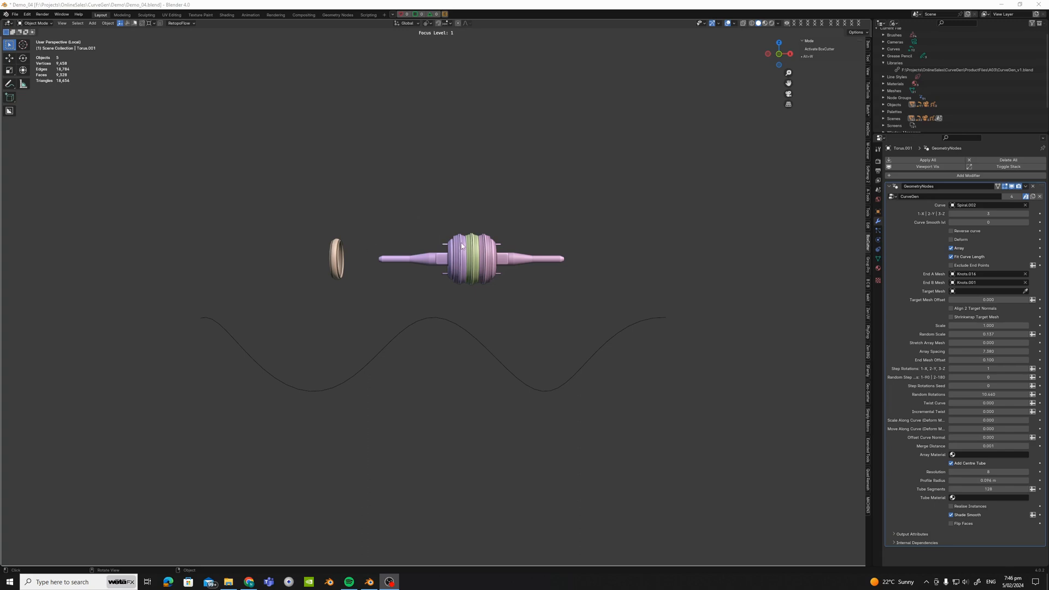
{"action": "mouse_move", "coordinate": [421, 249]}
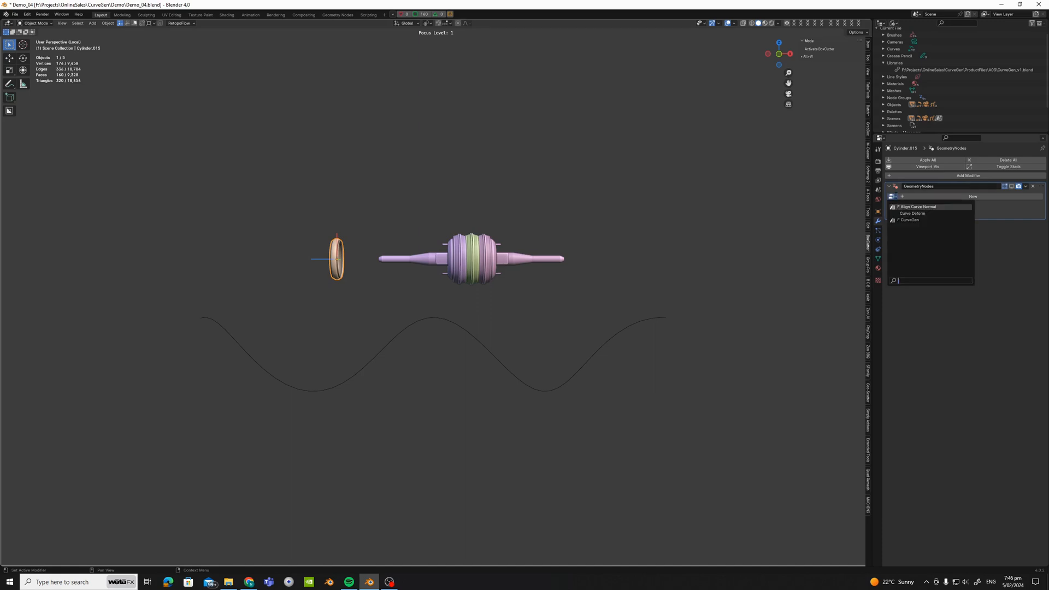
{"action": "mouse_move", "coordinate": [910, 220]}
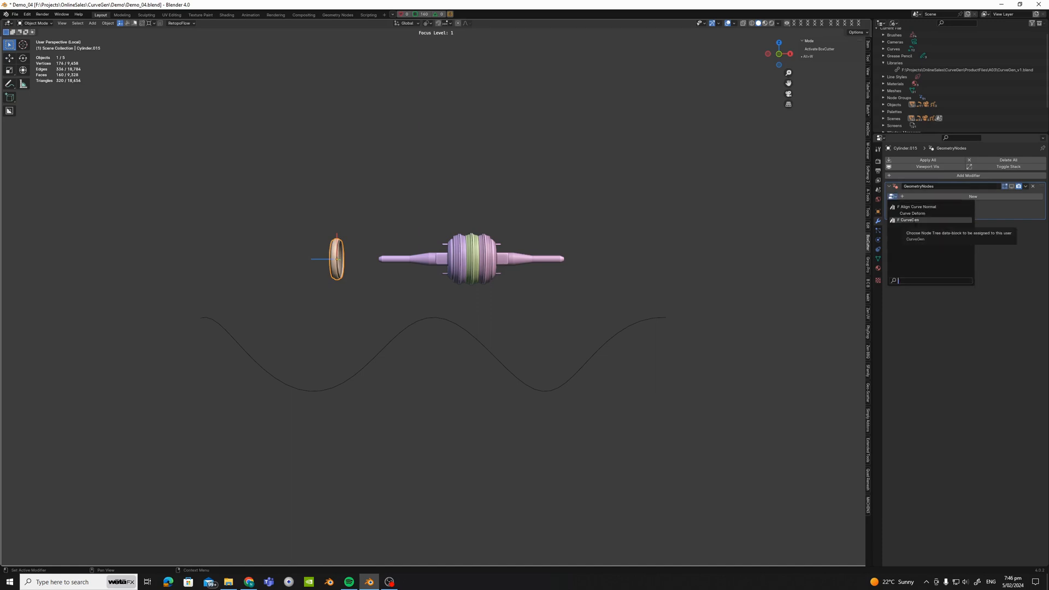
Assign the CurveGen node group to Cylinder.015's Geometry Nodes modifier
{"action": "left_click", "coordinate": [910, 220]}
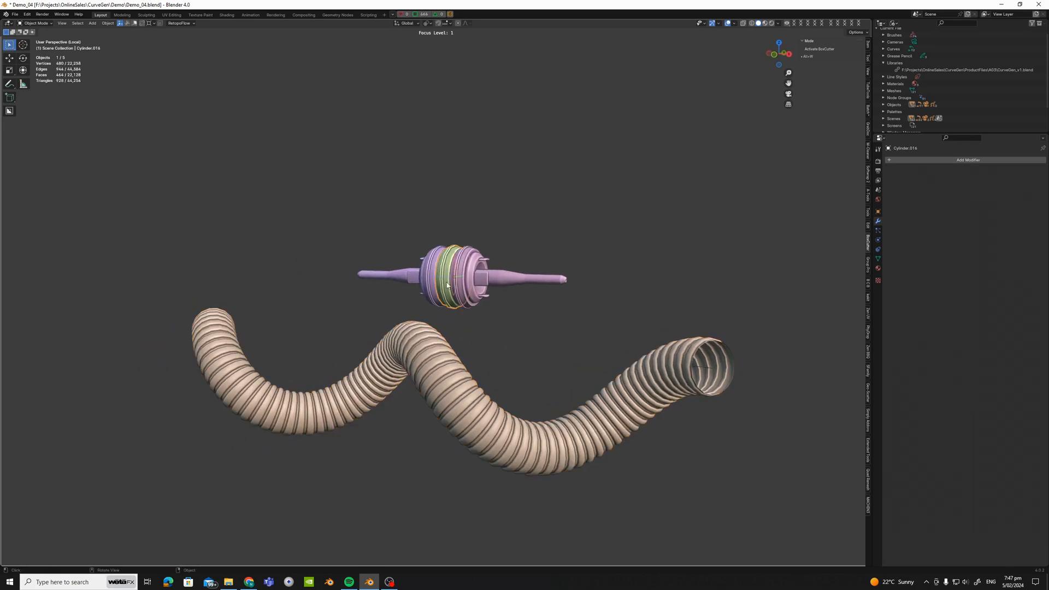
Add CurveGen to Cylinder.014 on Spiral.001 and uncheck Deform
{"action": "left_click", "coordinate": [969, 159]}
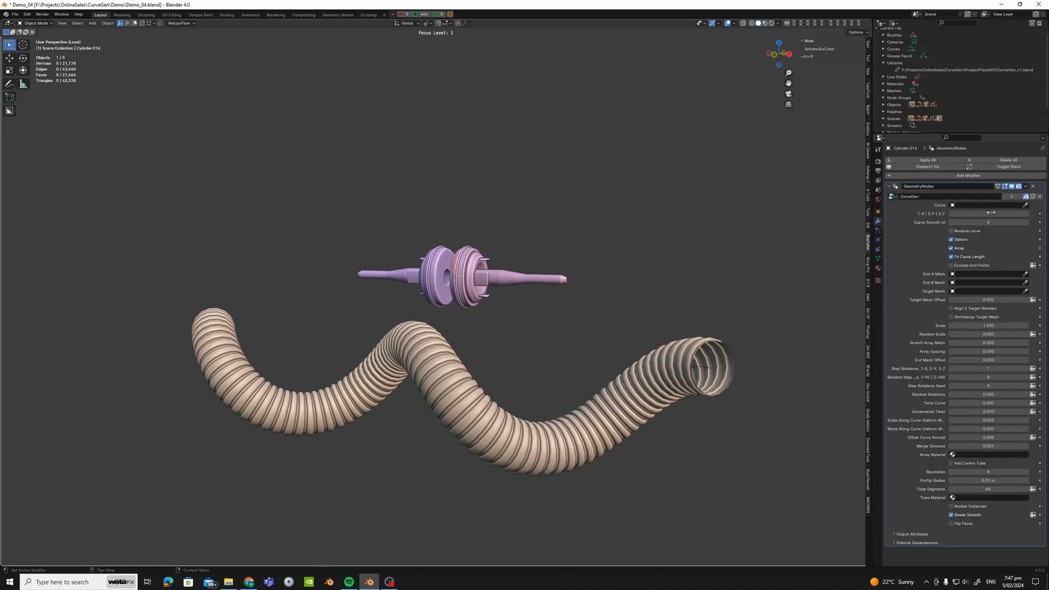
{"action": "mouse_move", "coordinate": [710, 372]}
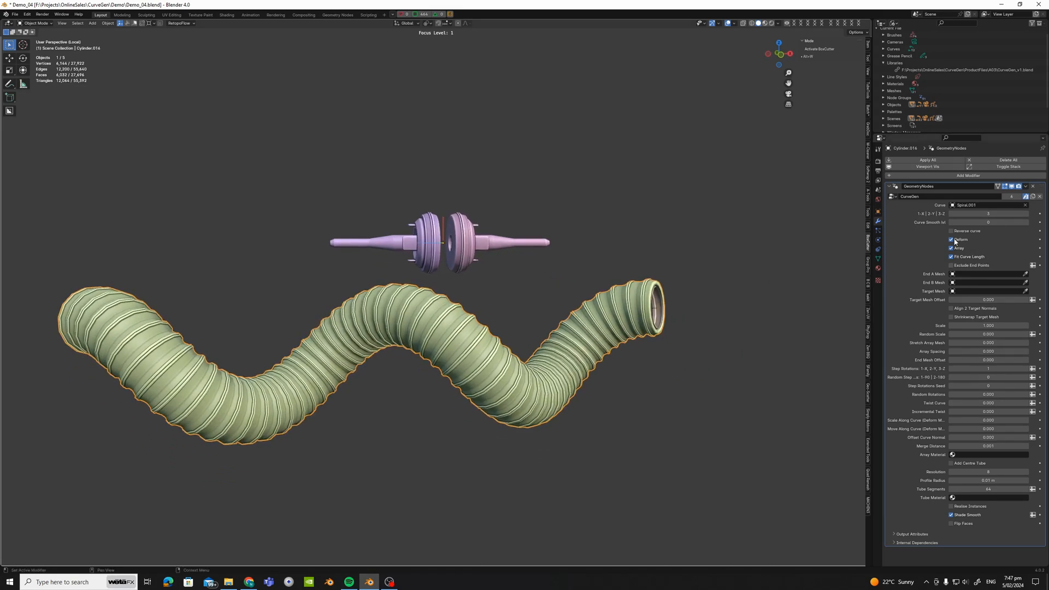
{"action": "left_click", "coordinate": [952, 240]}
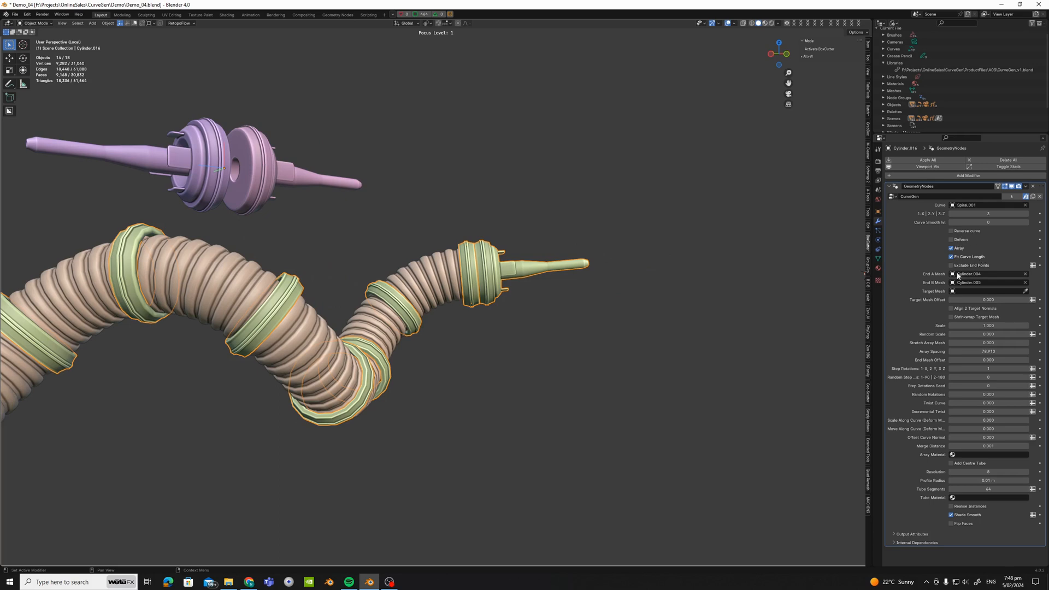
Choose the mesh capping the hose's first end, then enter Edit Mode
{"action": "left_click", "coordinate": [951, 265]}
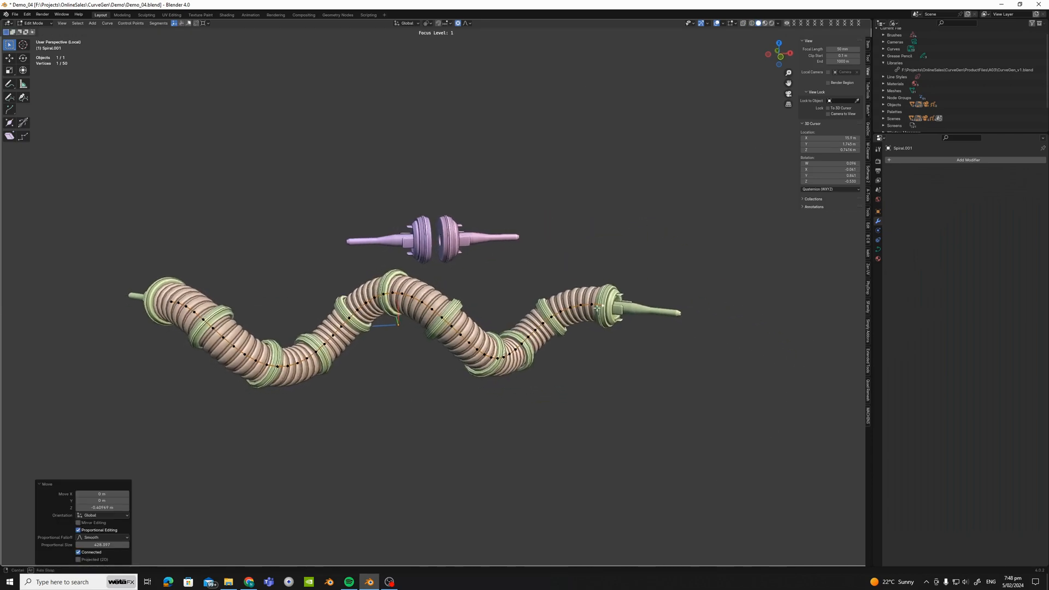
{"action": "key", "text": "Tab"}
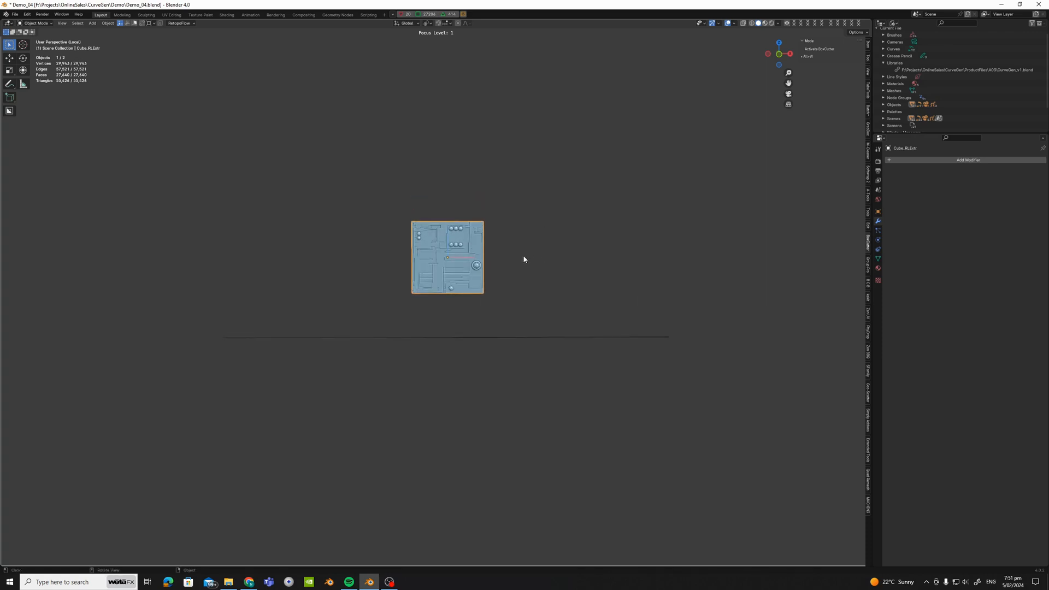
Add a Geometry Nodes modifier to the blue greebled panel tile
{"action": "left_click", "coordinate": [968, 159]}
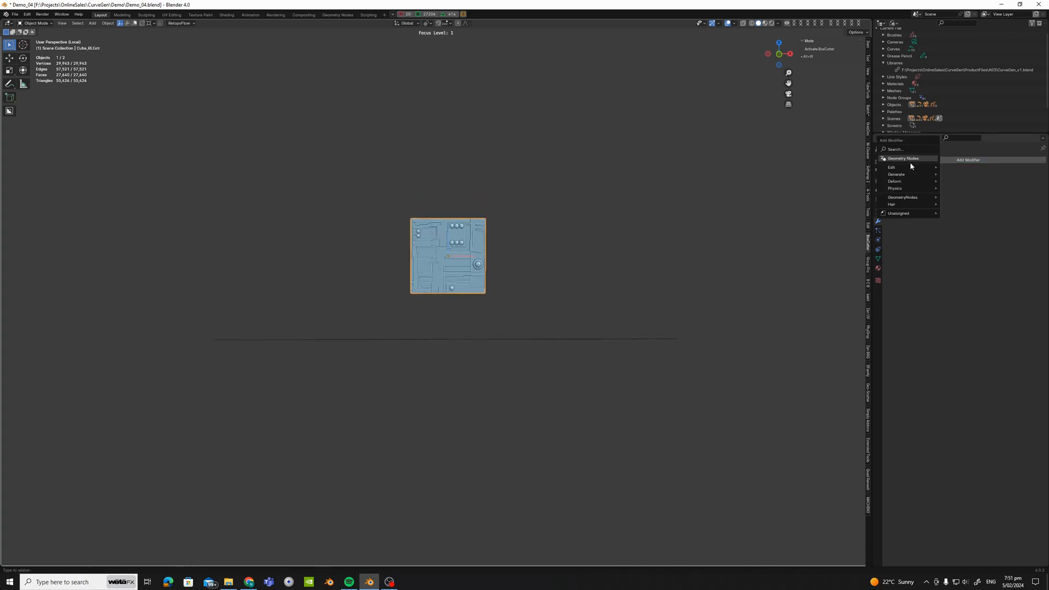
{"action": "left_click", "coordinate": [903, 158]}
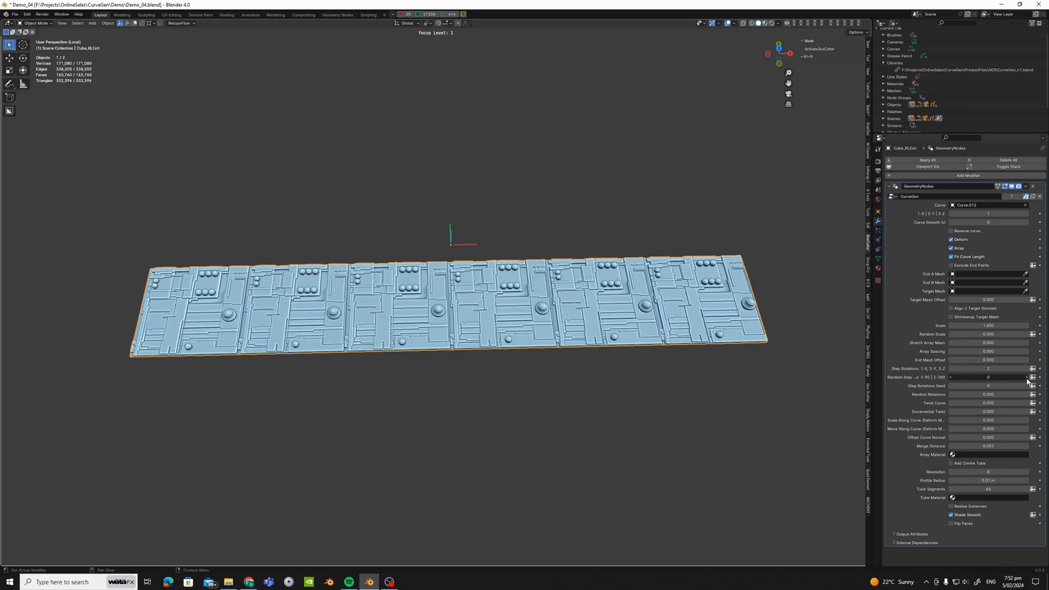
Adjust the panel strip's Random Step Rotations and Random Rotations values
{"action": "left_click", "coordinate": [1039, 377]}
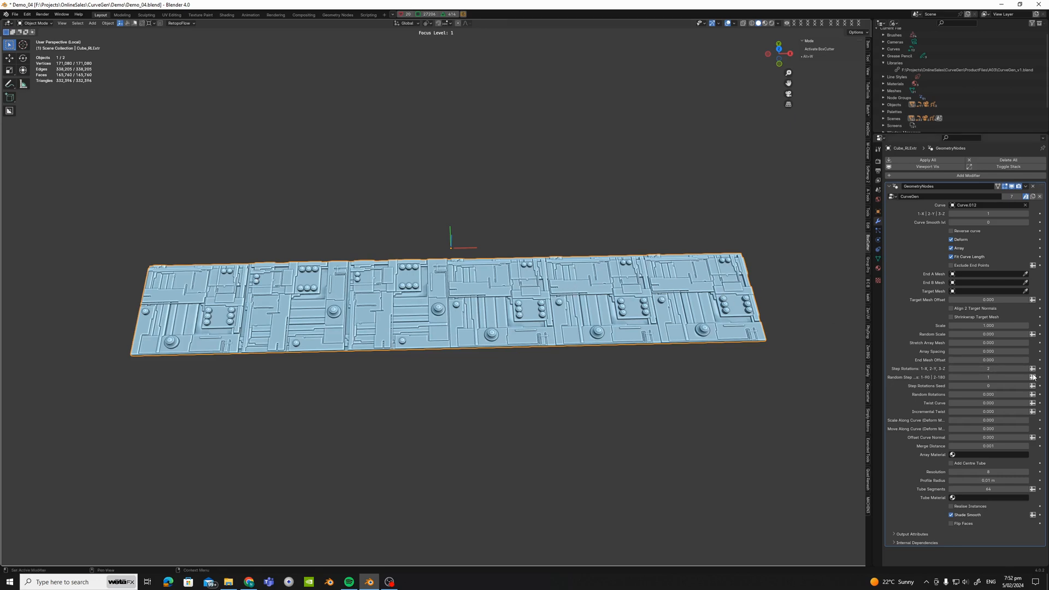
{"action": "left_click", "coordinate": [1038, 377]}
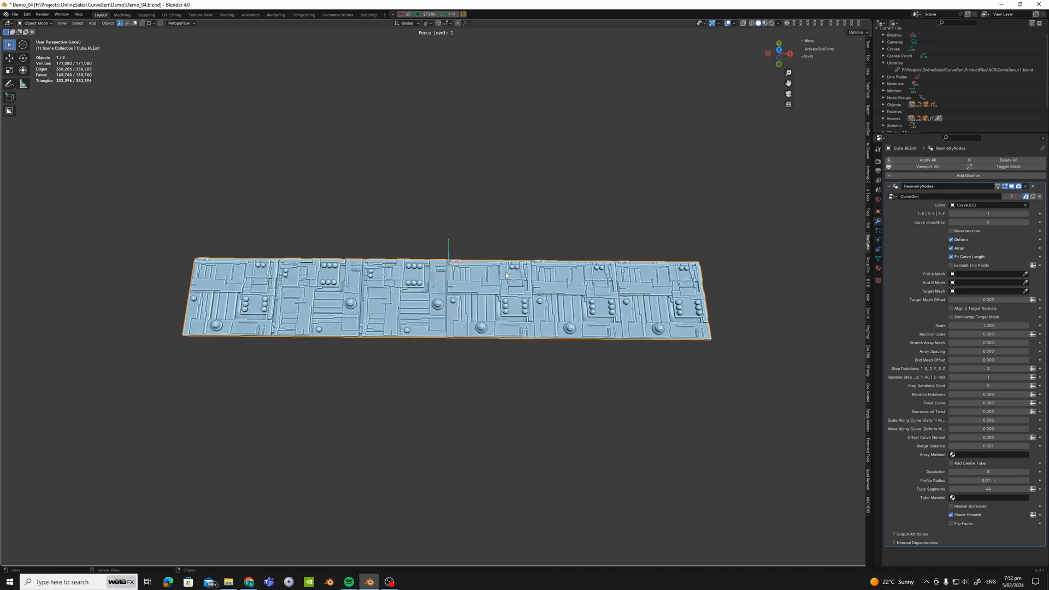
{"action": "left_click", "coordinate": [525, 237]}
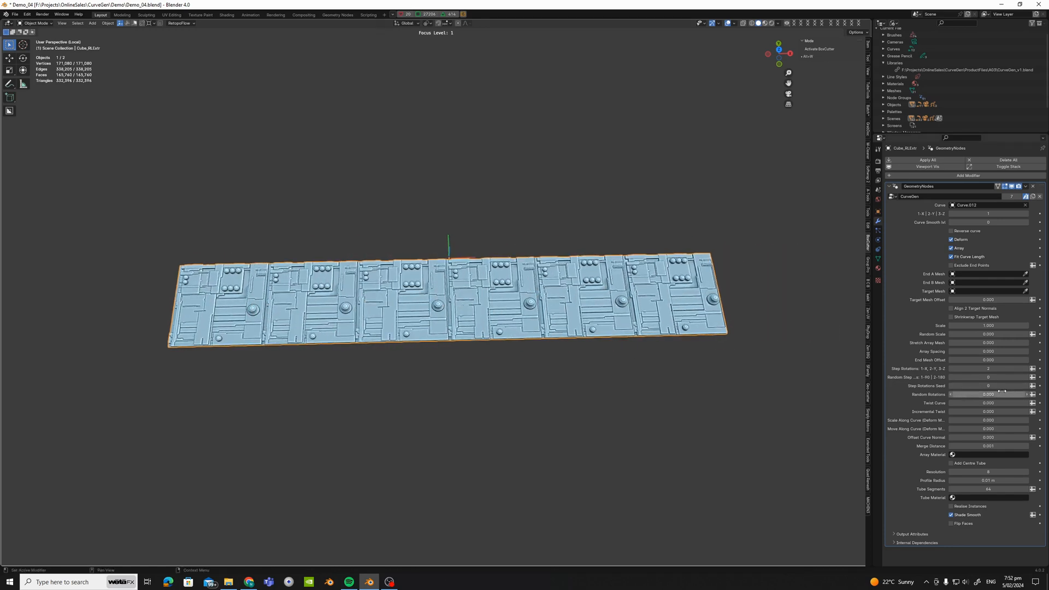
{"action": "left_click", "coordinate": [989, 377]}
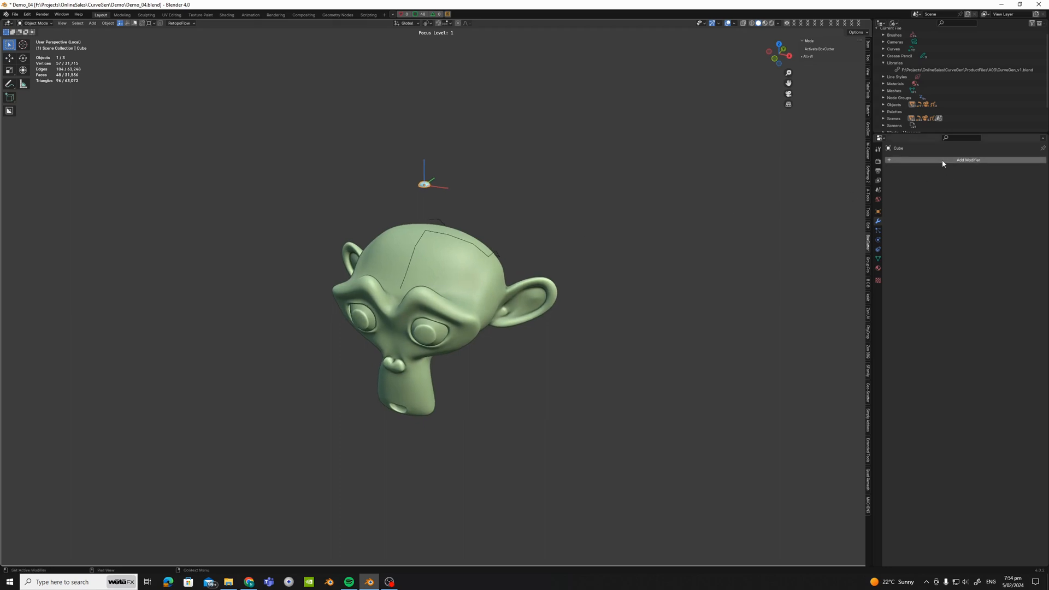
Add a CurveGen modifier to the cube and toggle Deform
{"action": "left_click", "coordinate": [968, 159]}
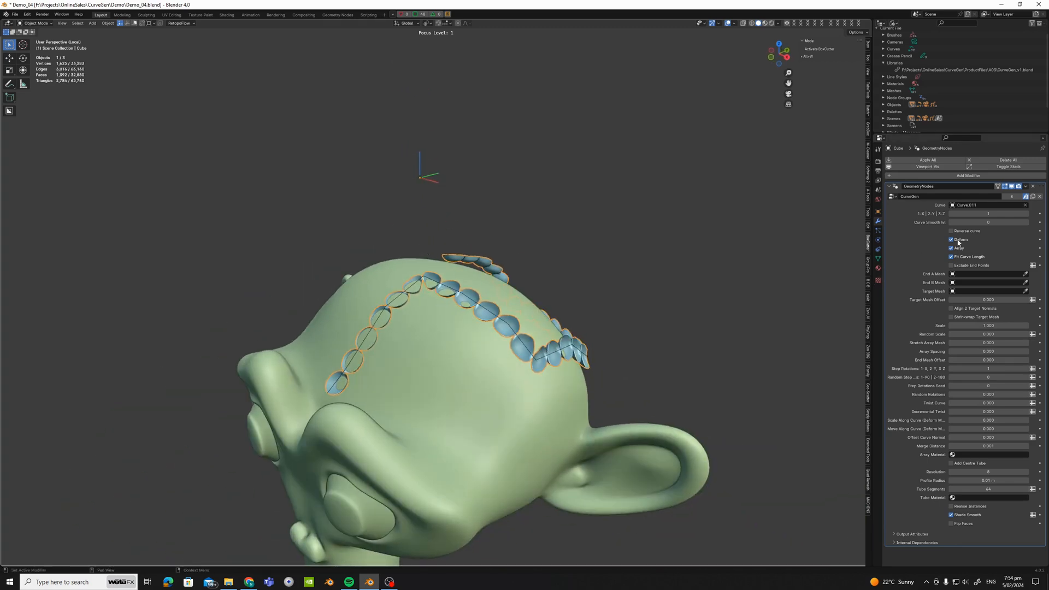
{"action": "left_click", "coordinate": [952, 239]}
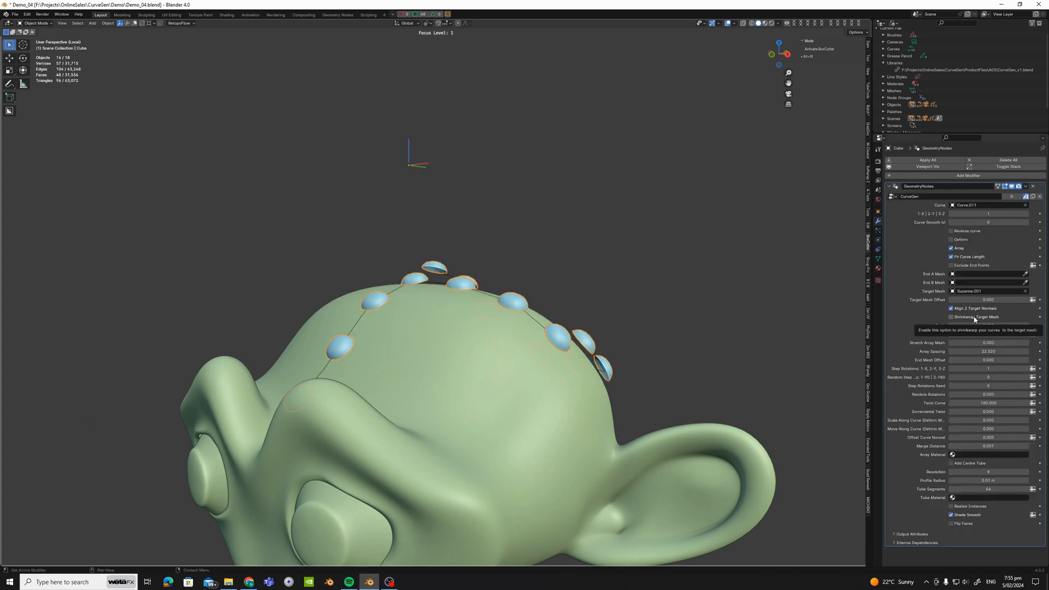
Enable Shrinkwrap Target Mesh so the discs wrap onto Suzanne.001
{"action": "left_click", "coordinate": [951, 317]}
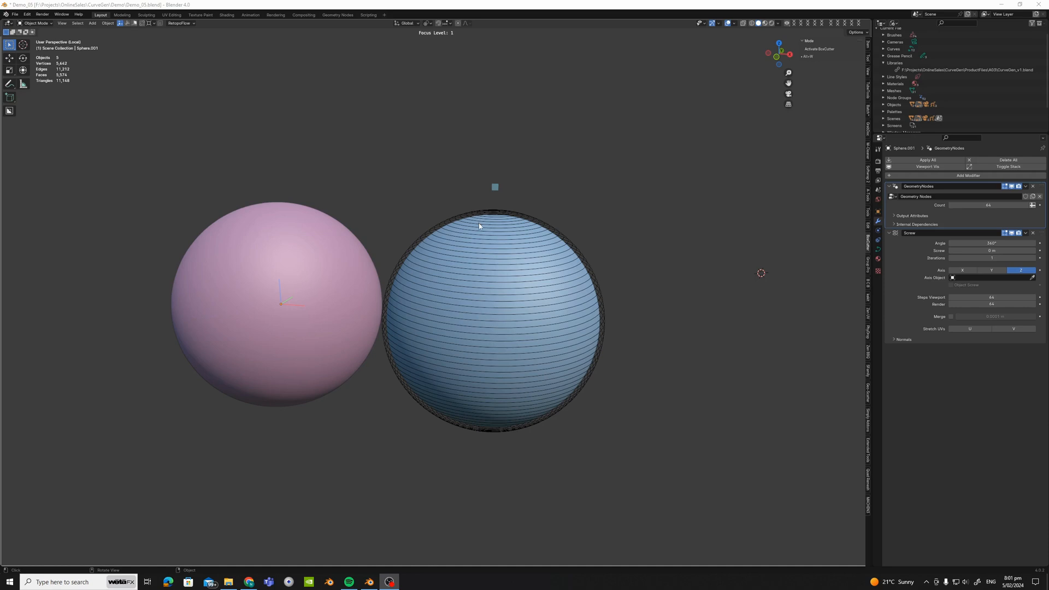
{"action": "mouse_move", "coordinate": [472, 213]}
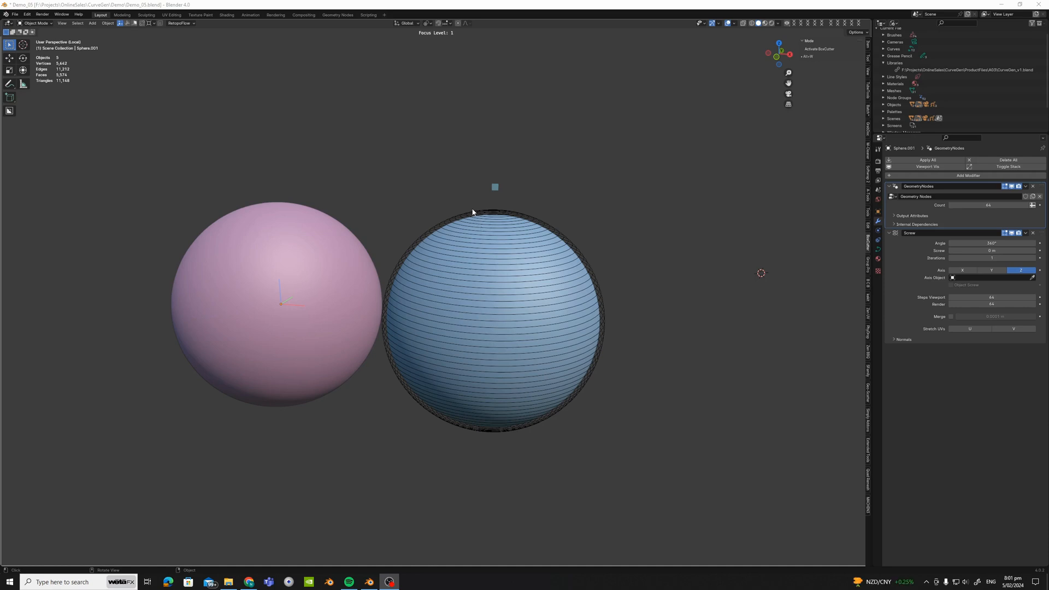
{"action": "mouse_move", "coordinate": [292, 223]}
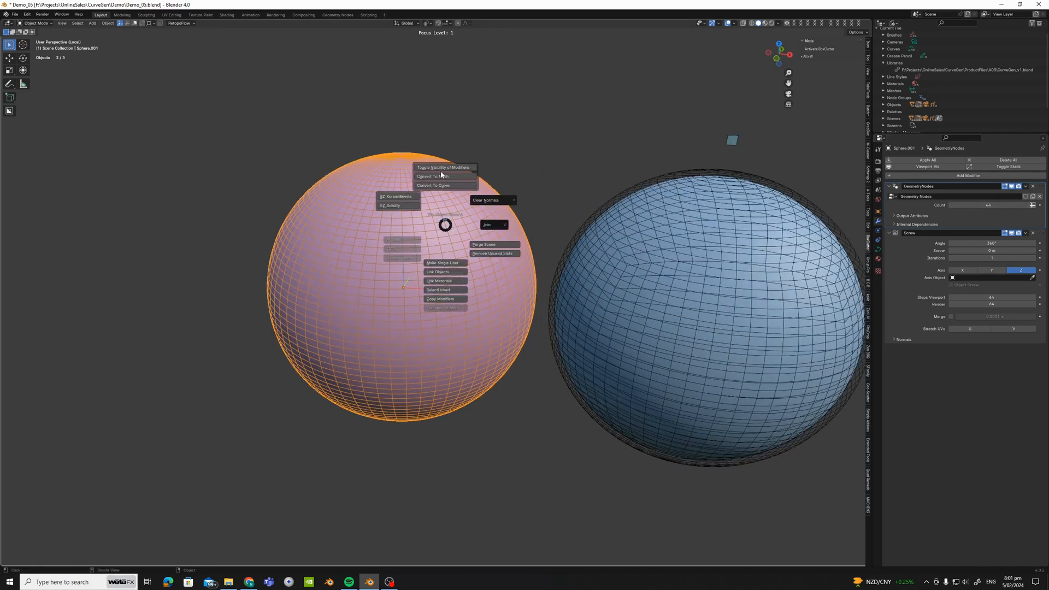
Convert the pink sphere to a mesh and enter Edit Mode
{"action": "left_click", "coordinate": [434, 176]}
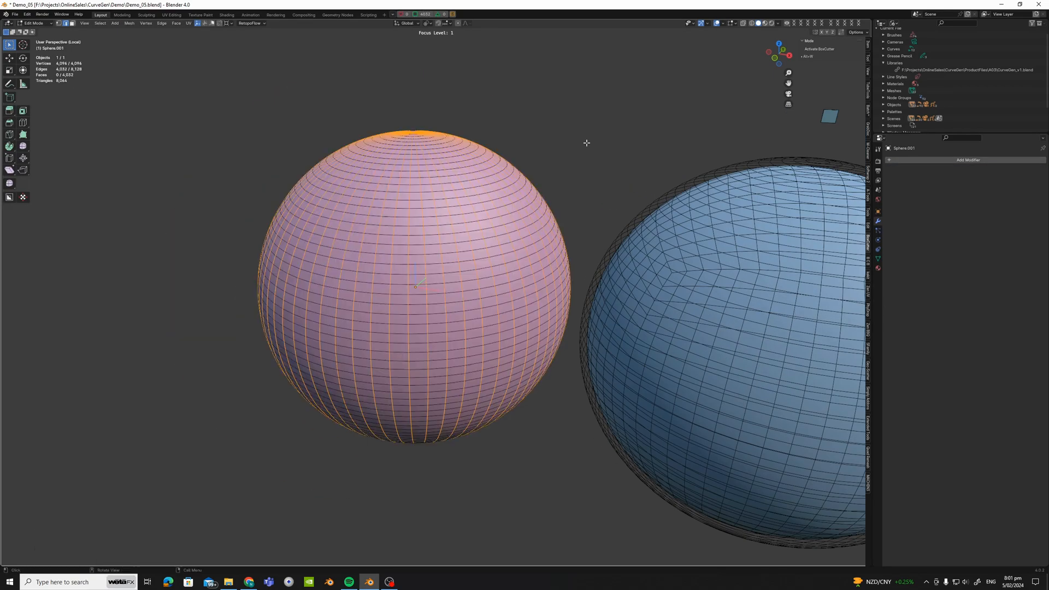
{"action": "key", "text": "Tab"}
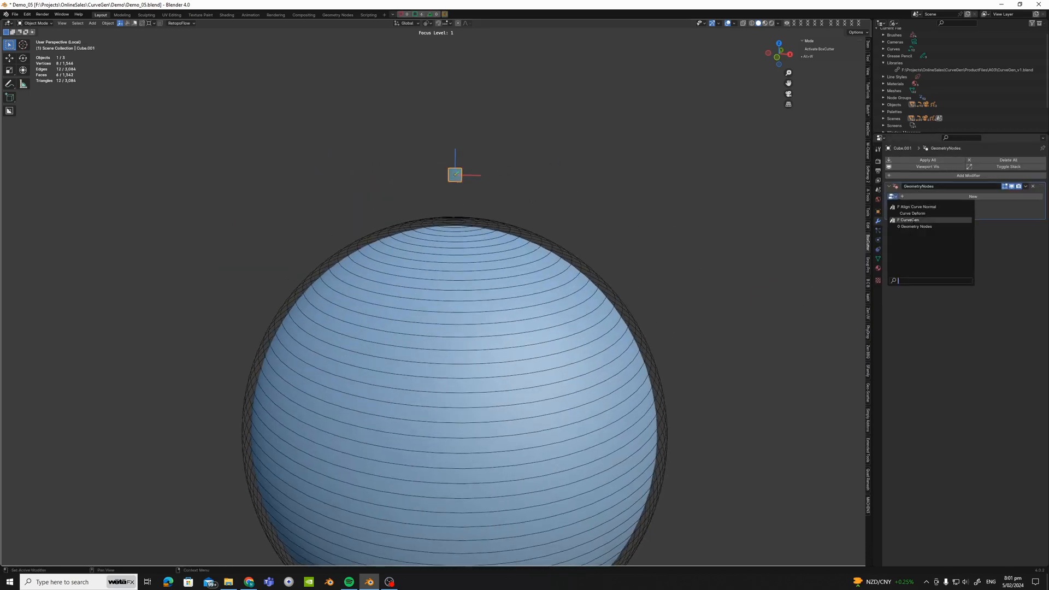
Assign the CurveGen node group to Cube.001 and enable Deform to bend the rings along the curve
{"action": "left_click", "coordinate": [909, 220]}
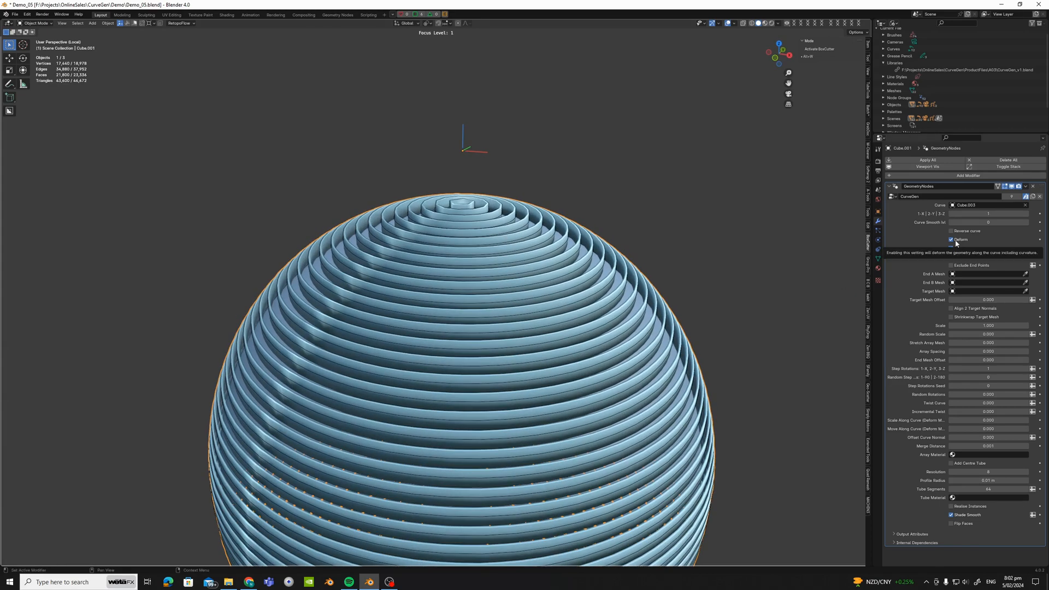
{"action": "left_click", "coordinate": [952, 239]}
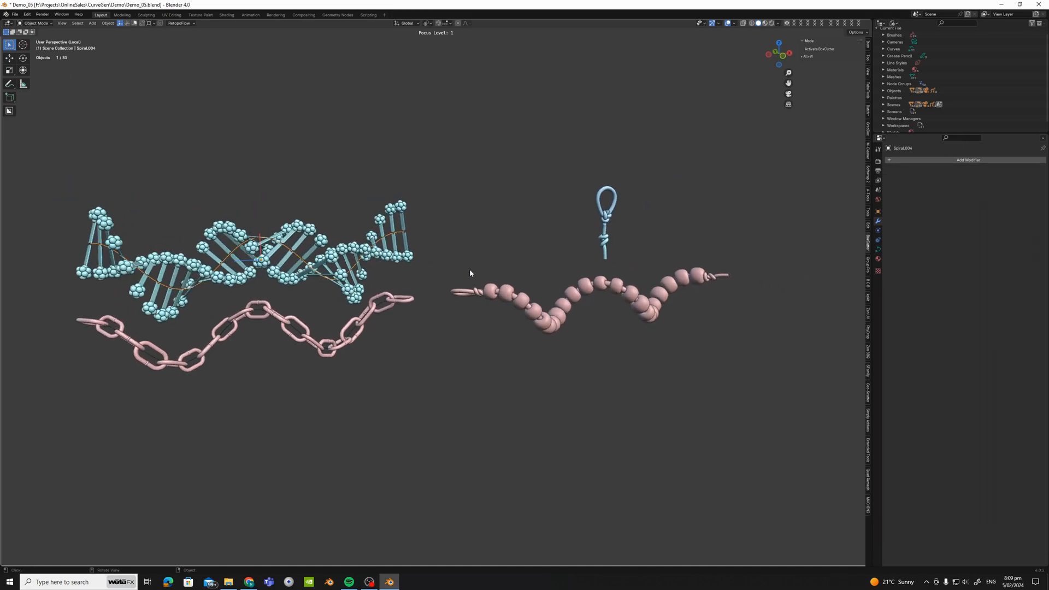
{"action": "key", "text": "Tab"}
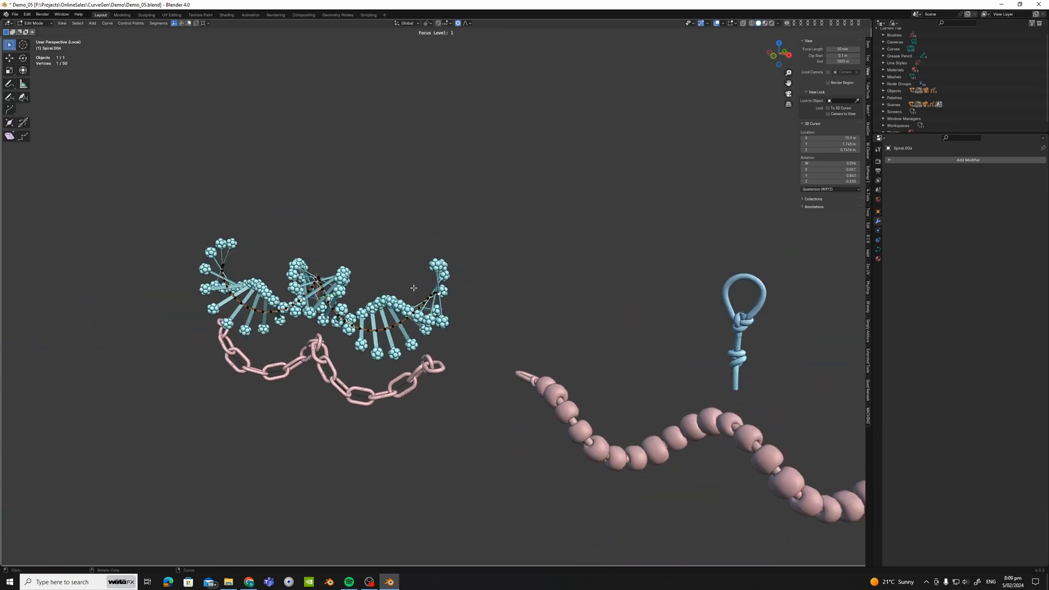
{"action": "key", "text": "Tab"}
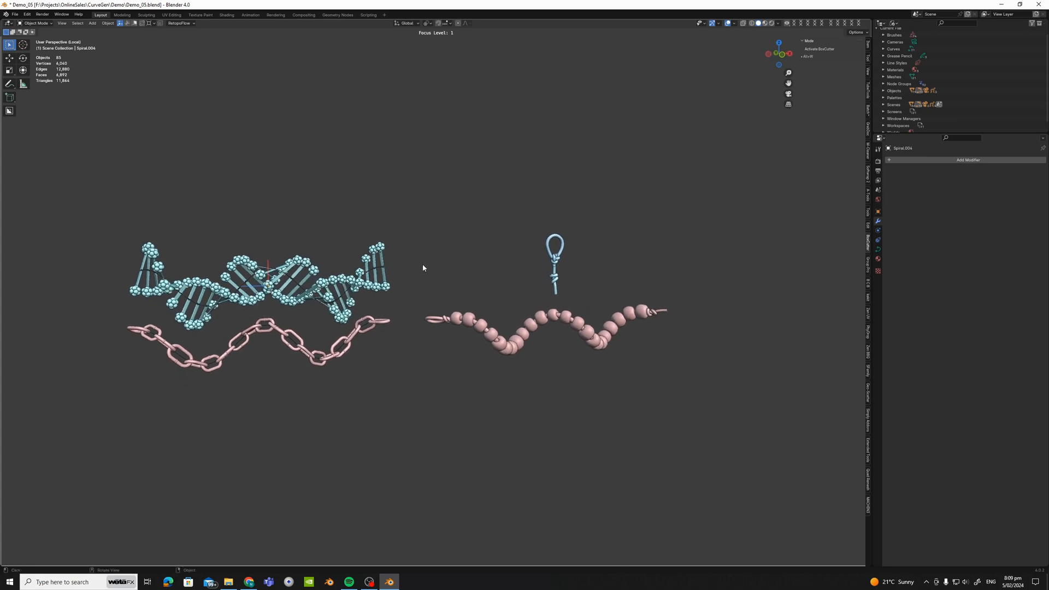
{"action": "mouse_move", "coordinate": [429, 272]}
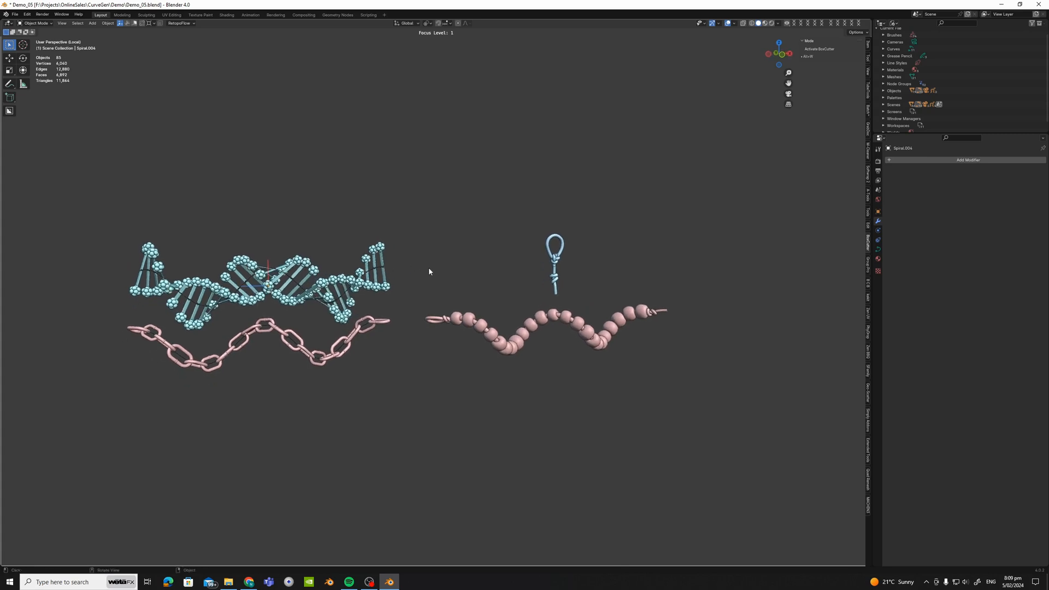